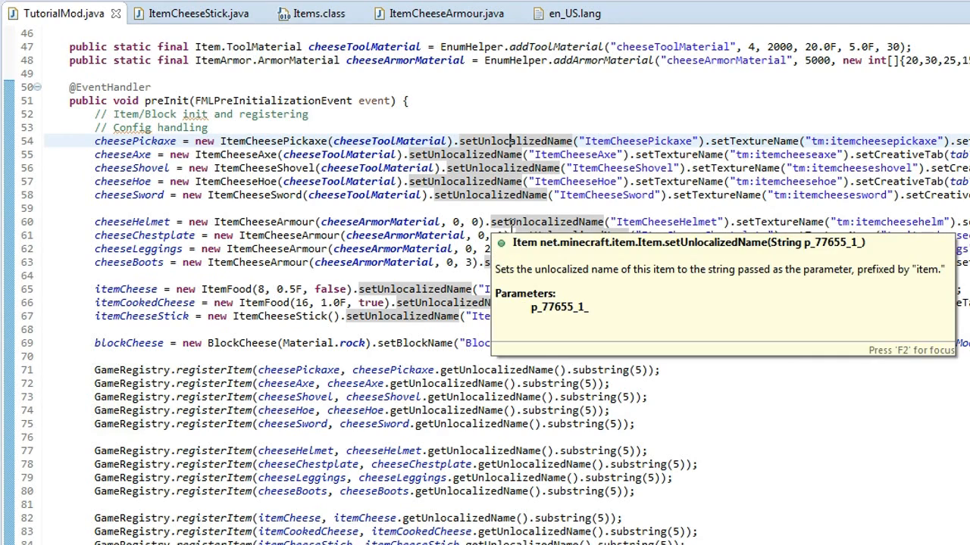
mouse_move(355, 221)
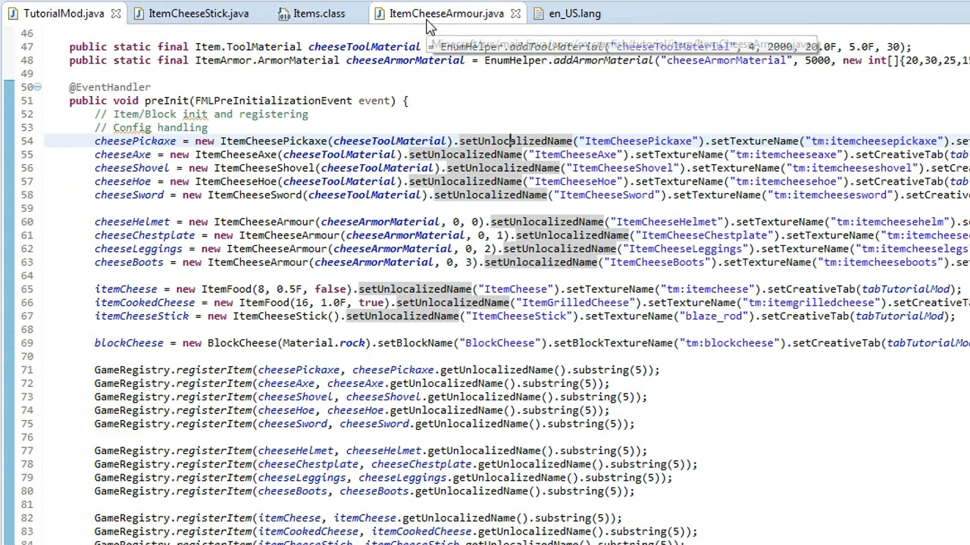
mouse_move(426, 24)
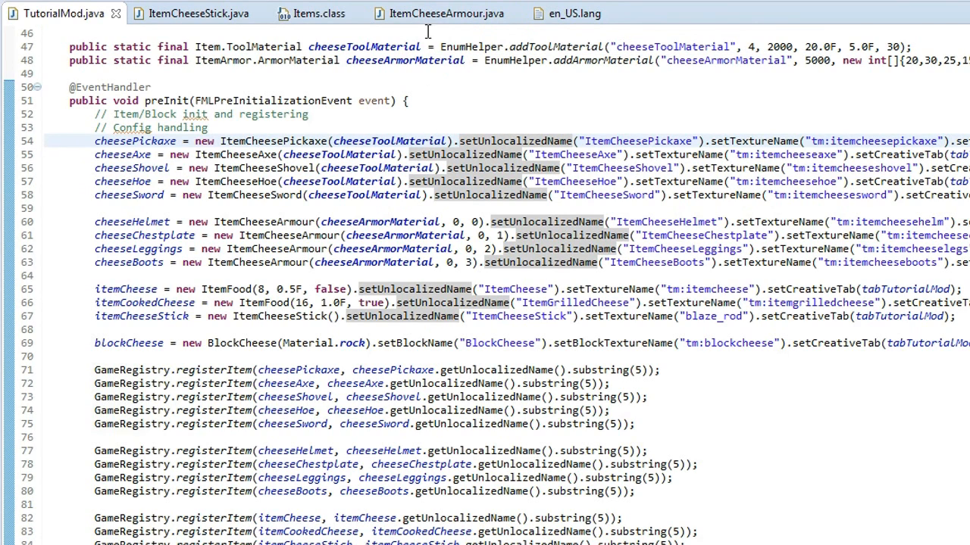
Step: Start a public getArmorTexture method below the ItemCheeseArmour constructor
click(445, 12)
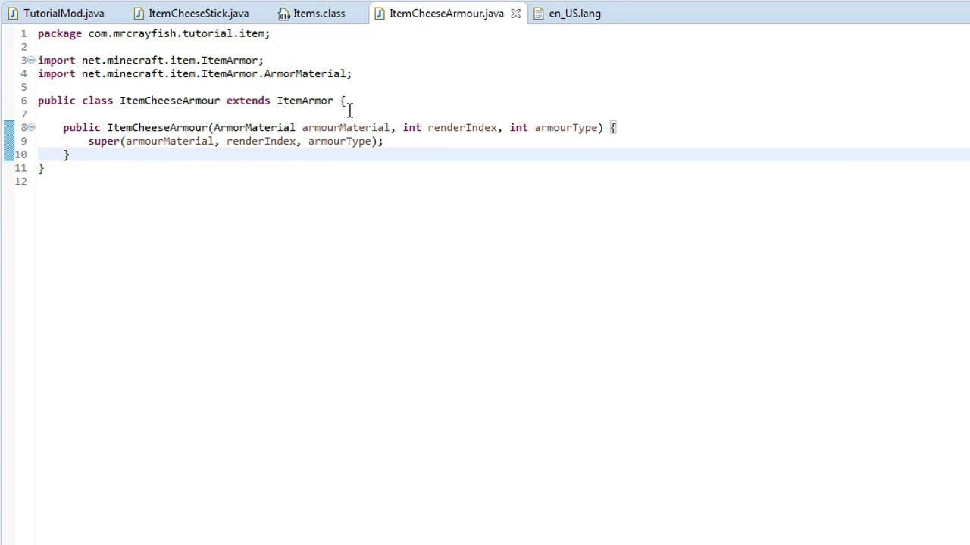
key(Enter)
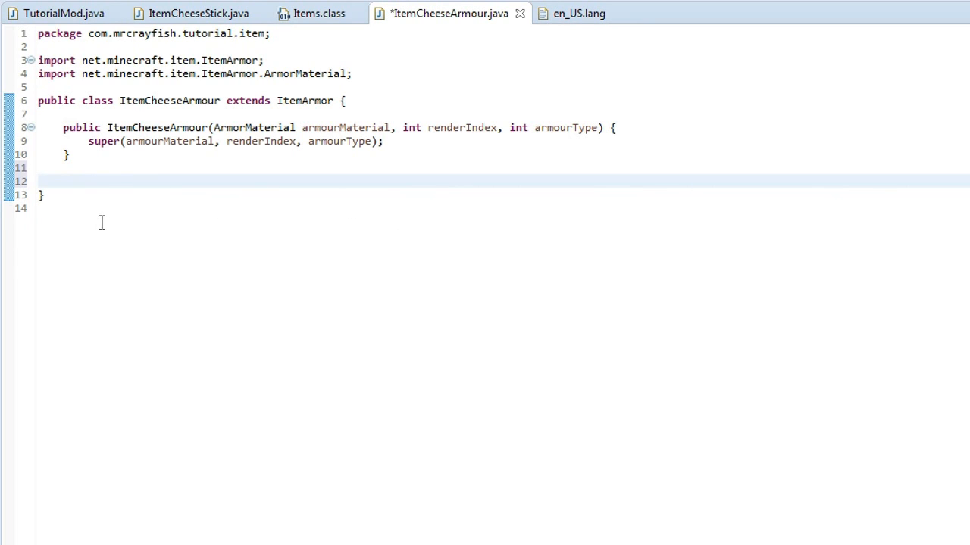
text(public Strin)
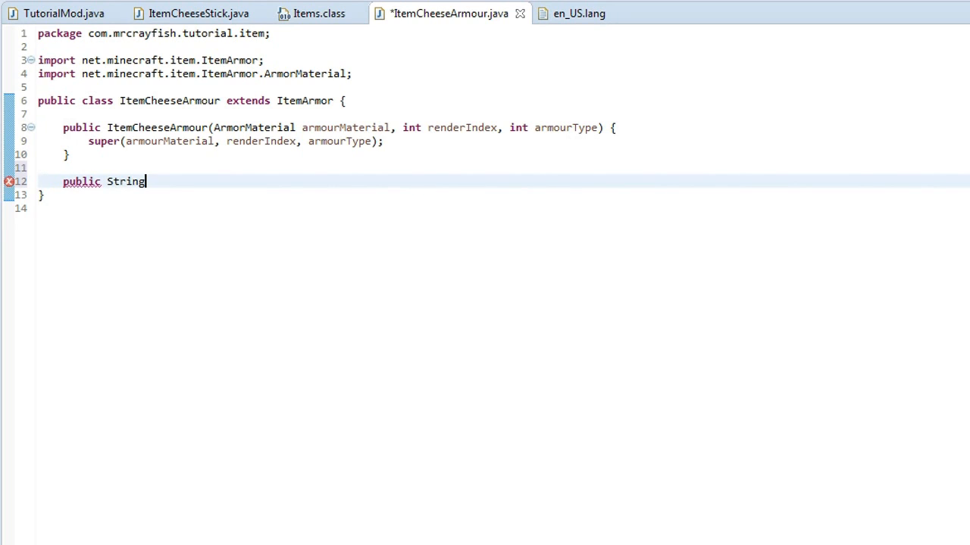
text(getA)
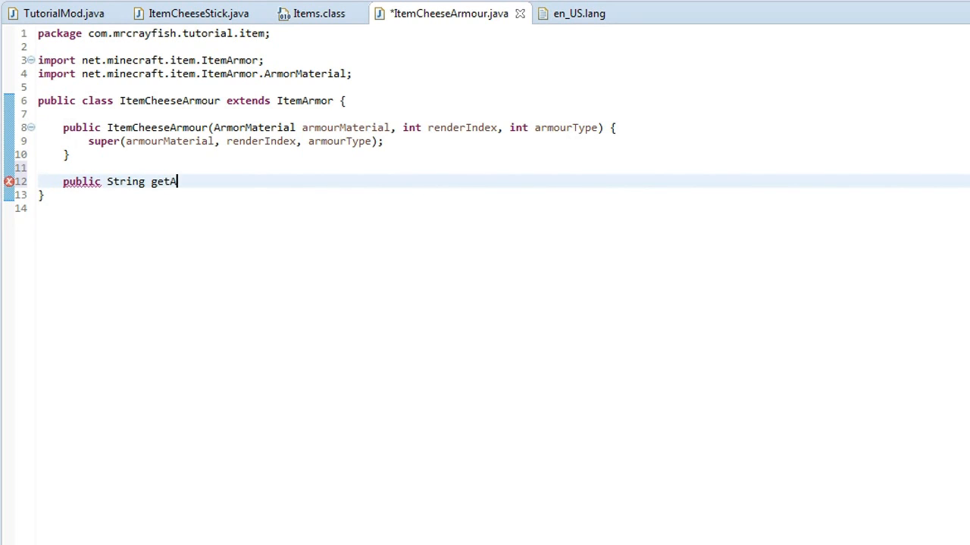
text(rmoo)
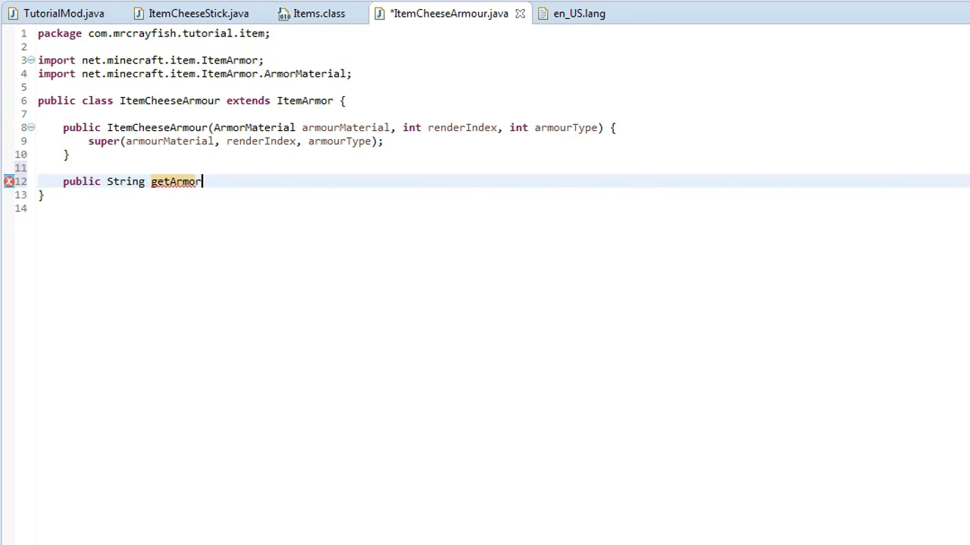
text(Texture)
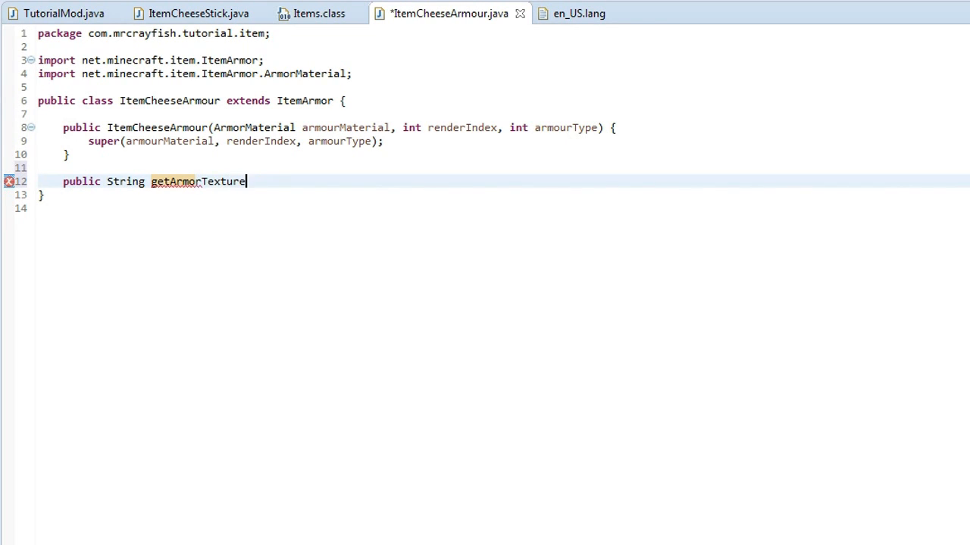
text(())
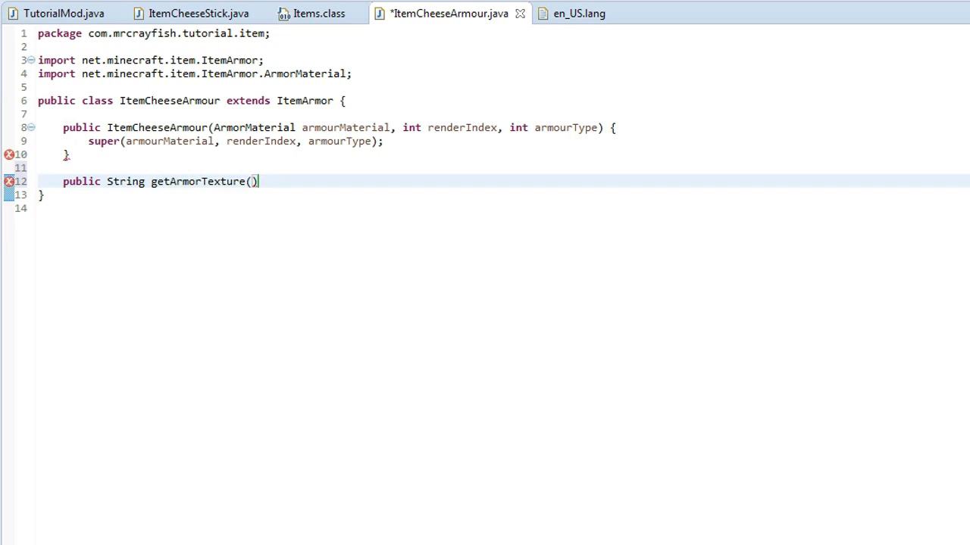
Step: Give getArmorTexture the parameters ItemStack stack, Entity entity, int slot, String type
text(ItemStack stack)
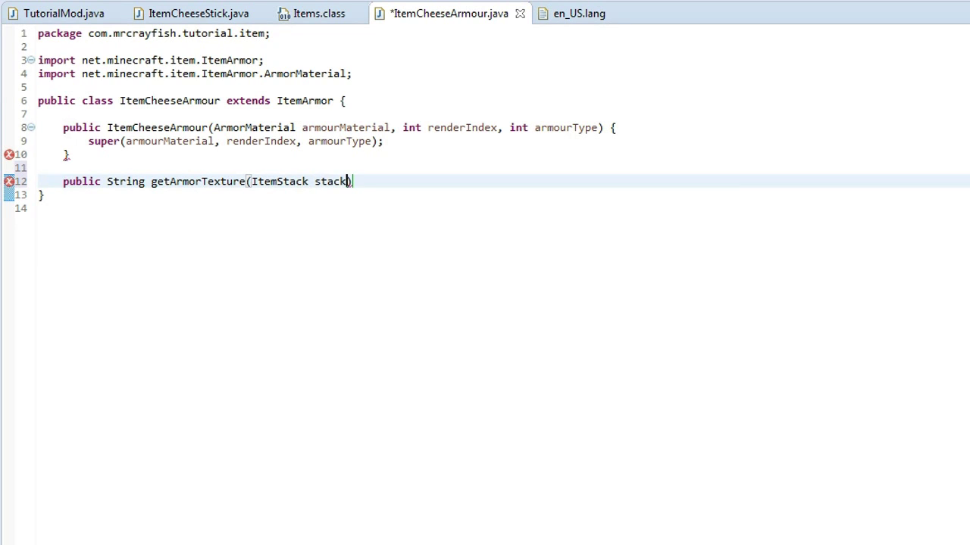
text(, Entity entity)
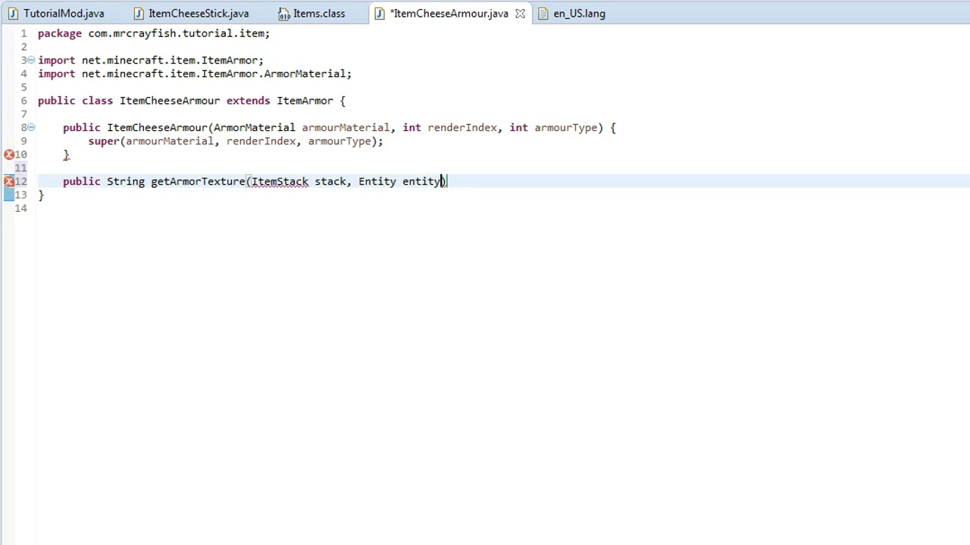
text(,)
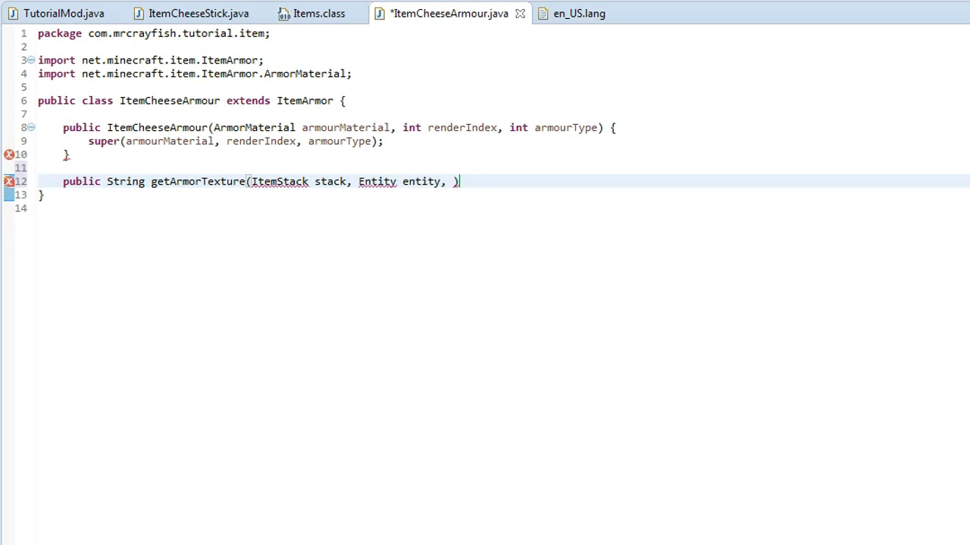
text(int slotm,)
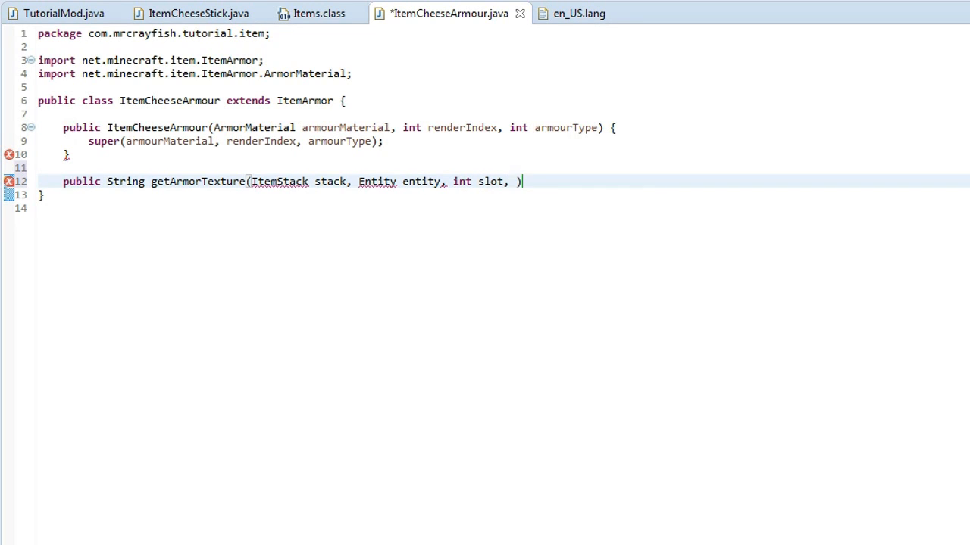
text(String)
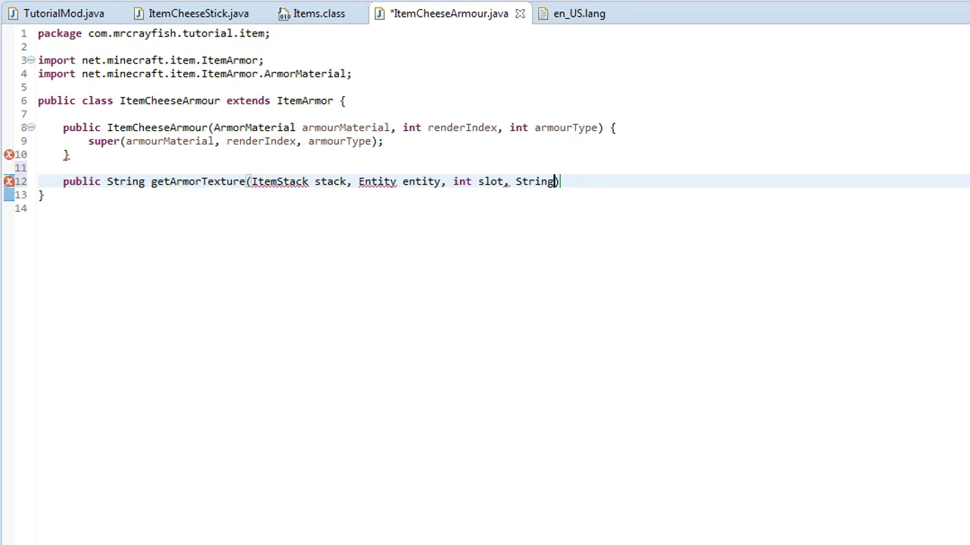
text(type))
text({)
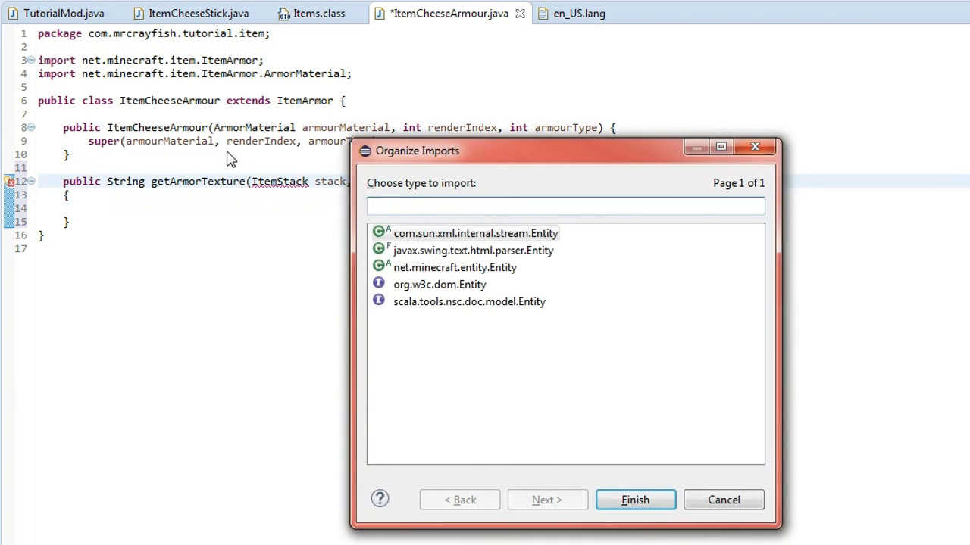
click(637, 499)
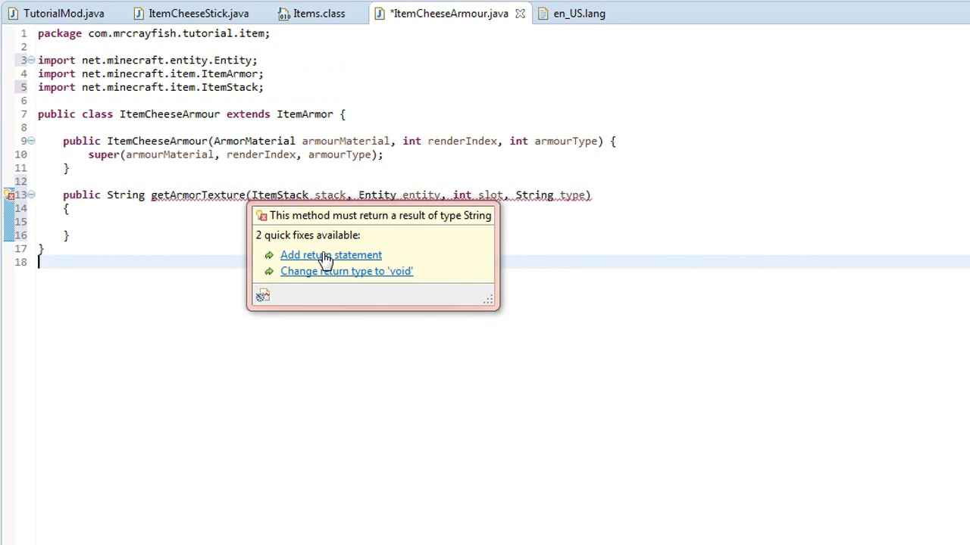
click(372, 334)
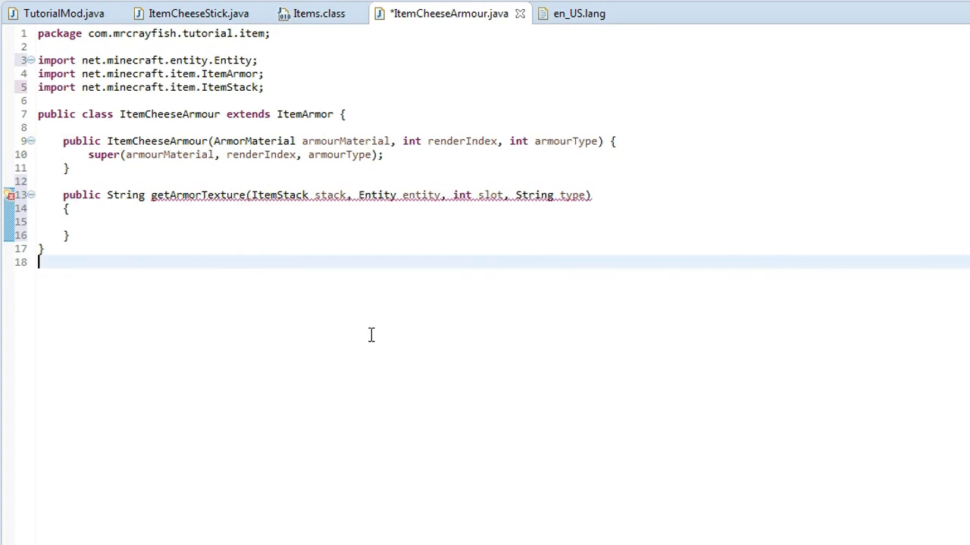
text(r)
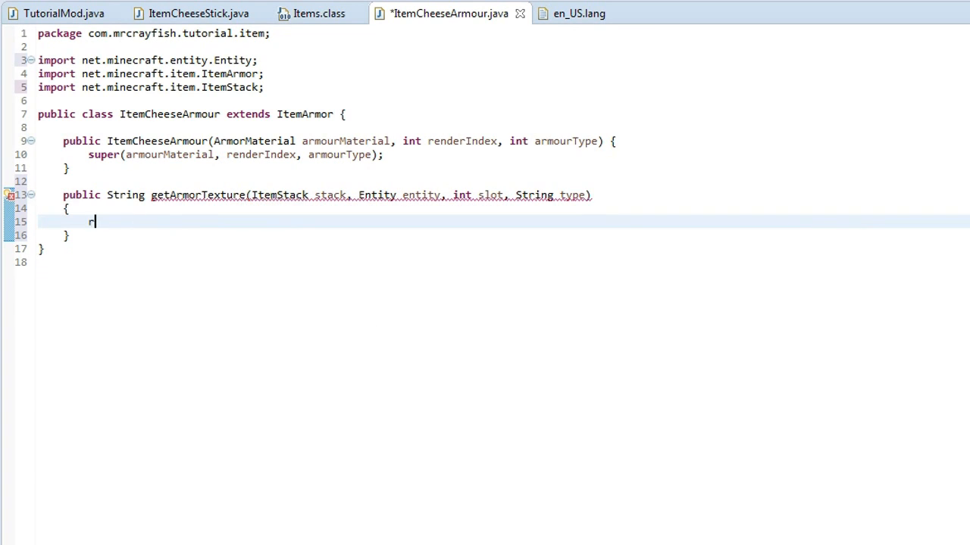
text(return null')
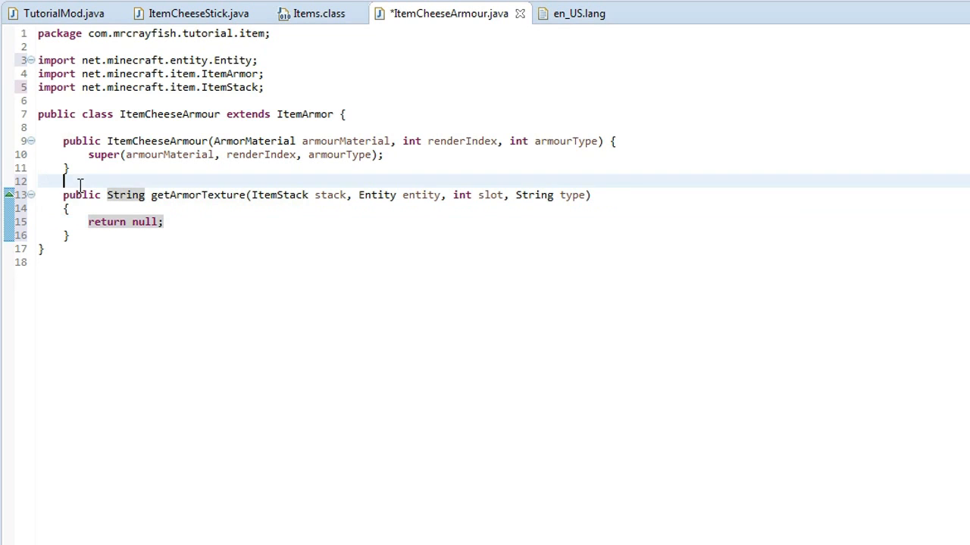
text(@O)
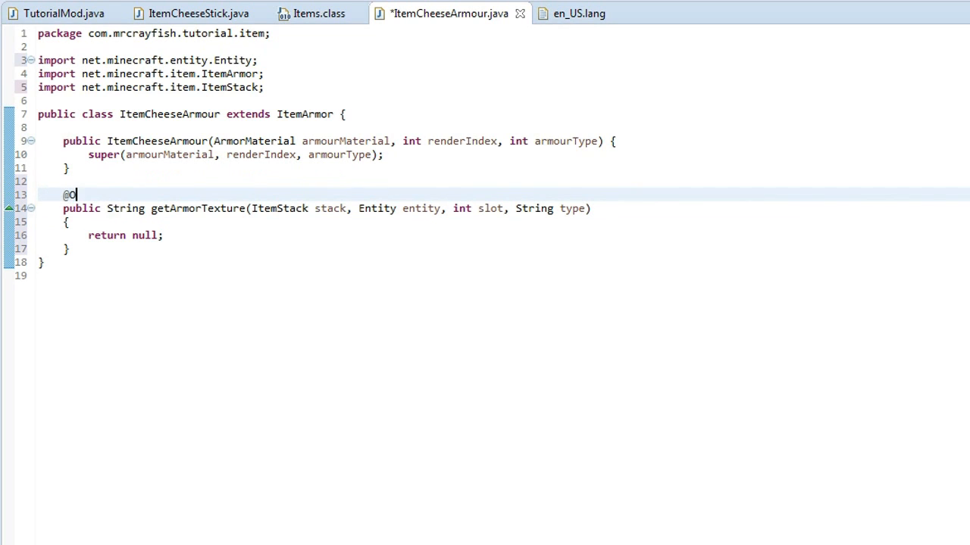
text(verride)
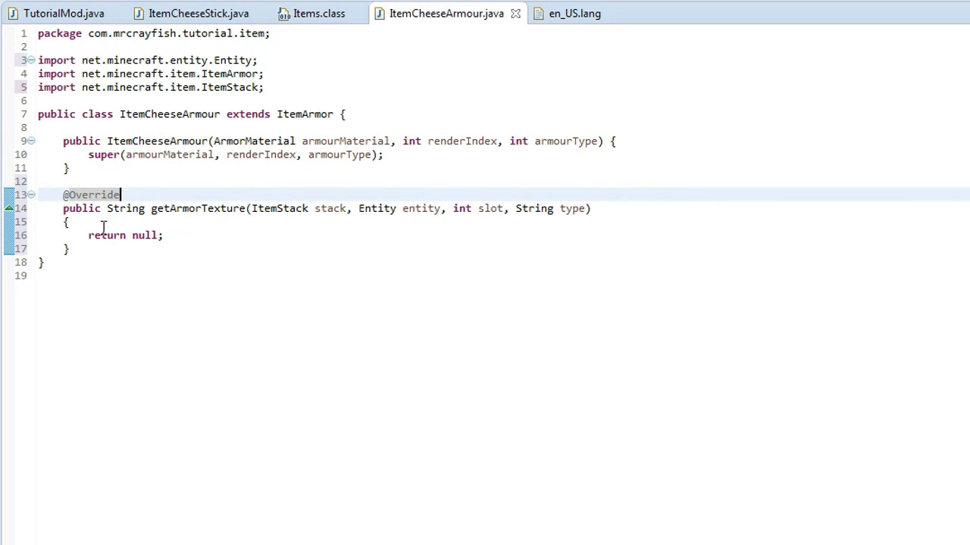
mouse_move(203, 179)
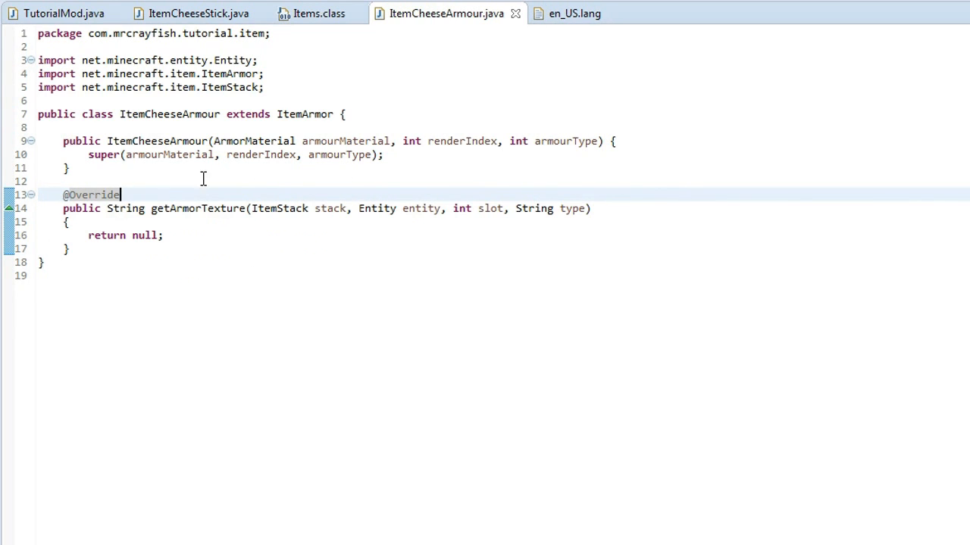
mouse_move(88, 288)
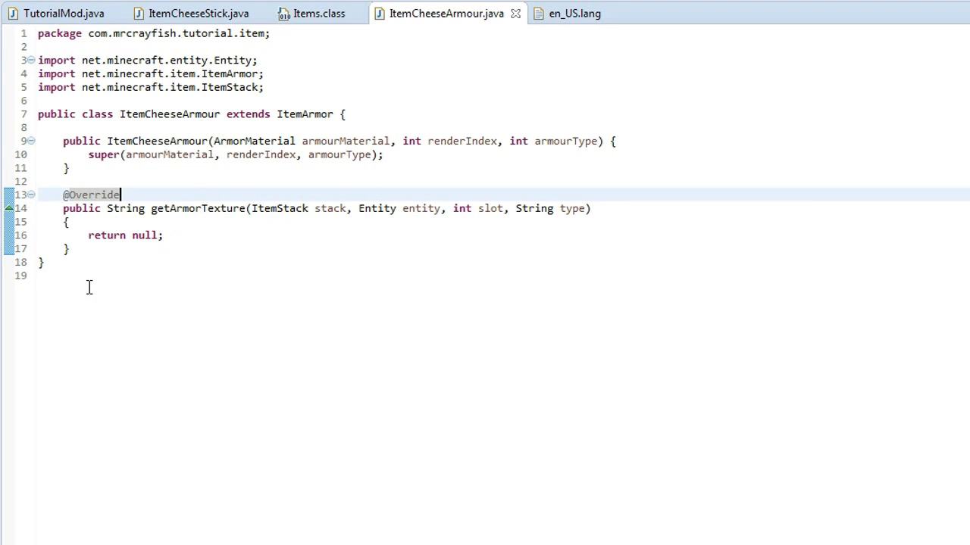
mouse_move(204, 209)
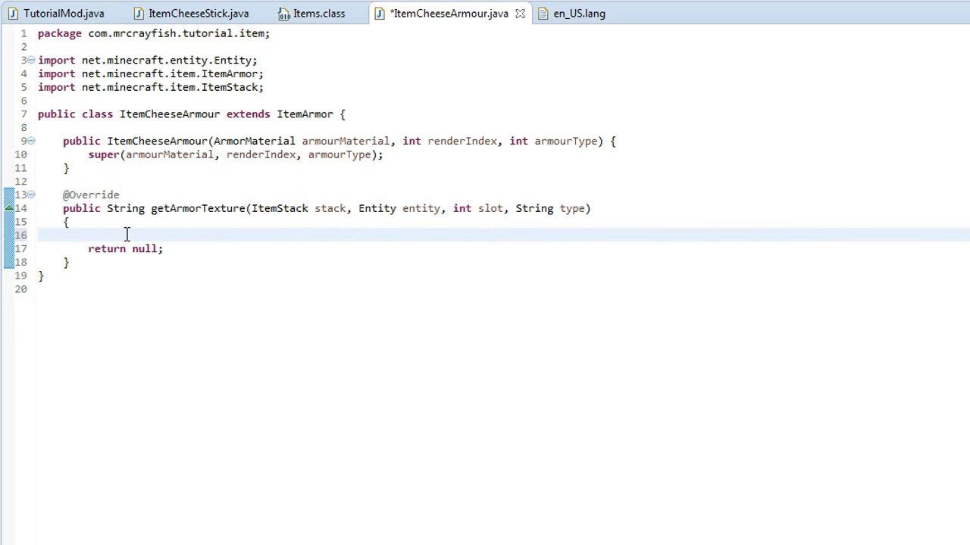
Step: Add a switch on this.armorType inside getArmorTexture
text(switch)
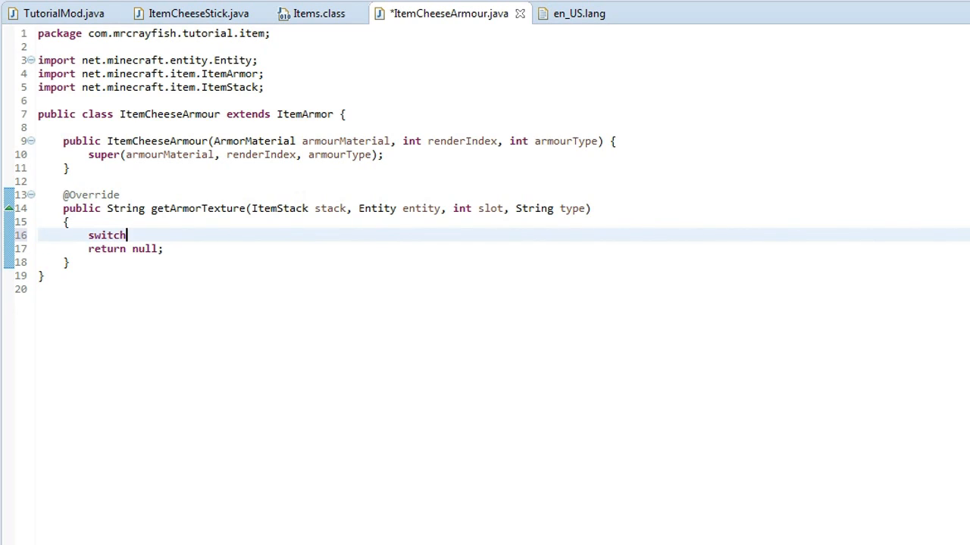
text(())
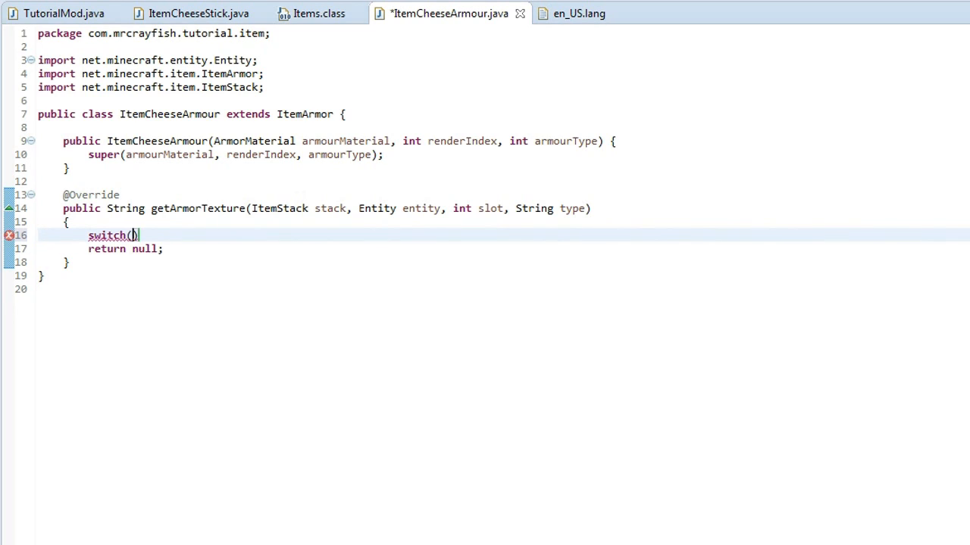
text(this.)
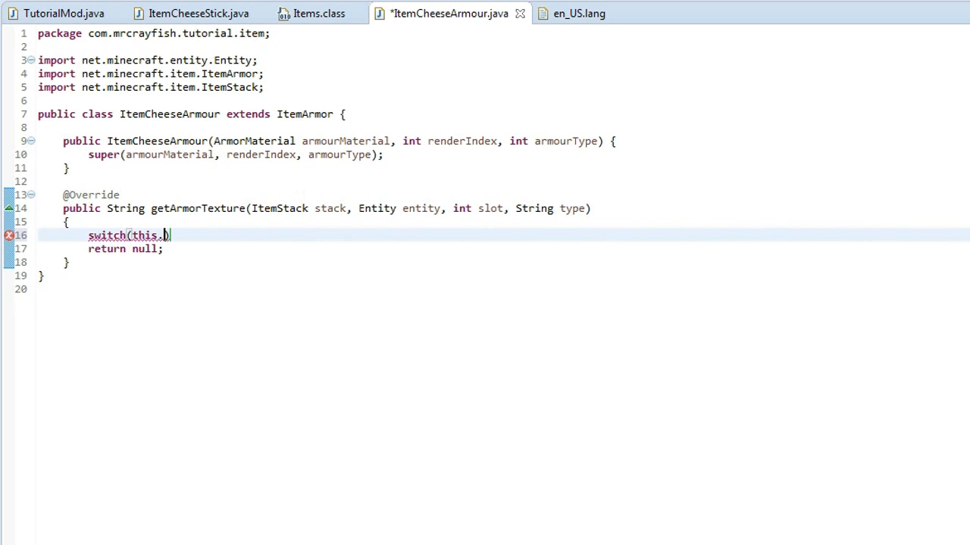
text(armorType)
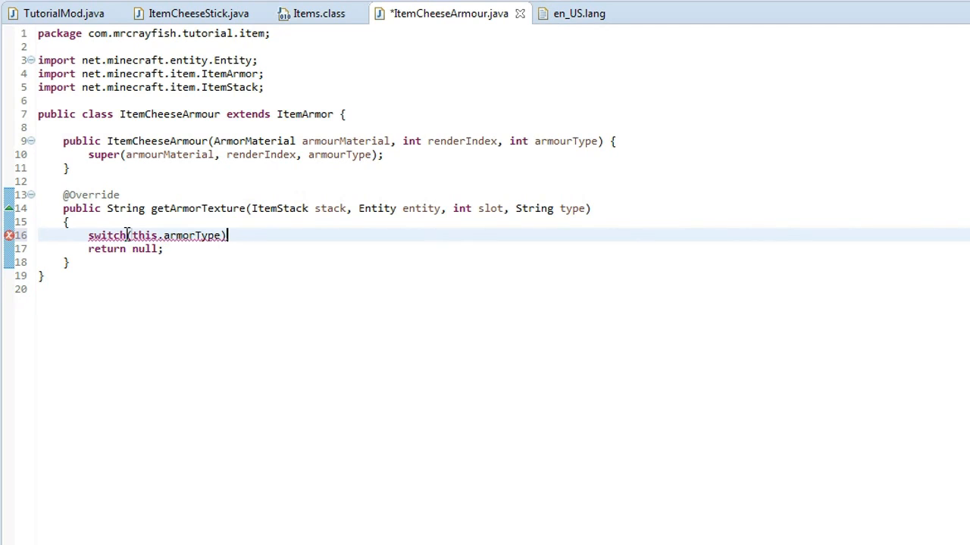
mouse_move(237, 221)
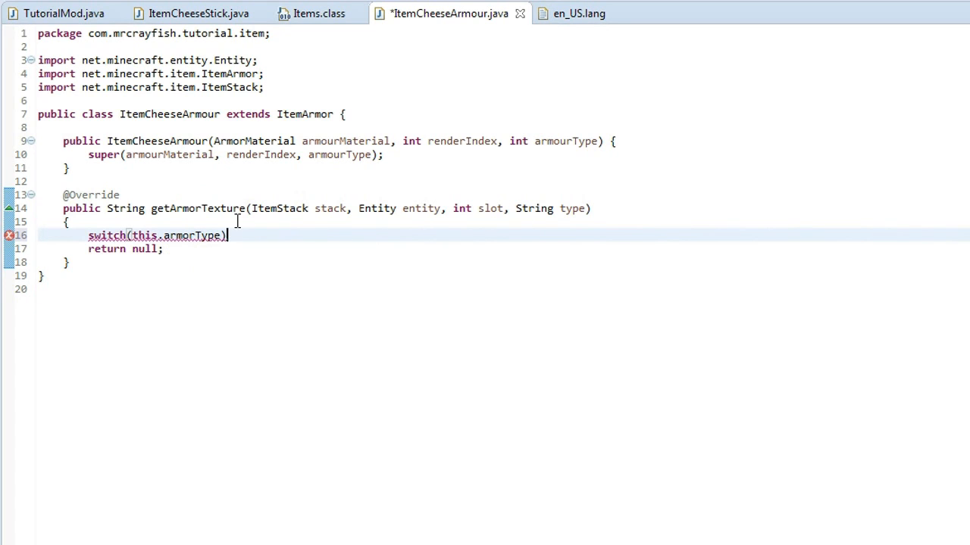
mouse_move(321, 233)
text({)
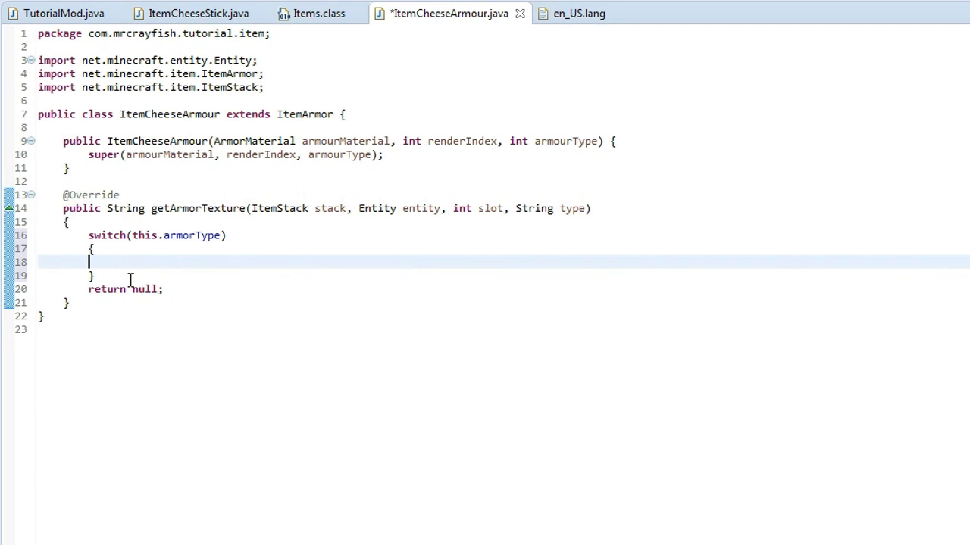
Step: List case 0 with a break and case 1 in the armorType switch
text(c)
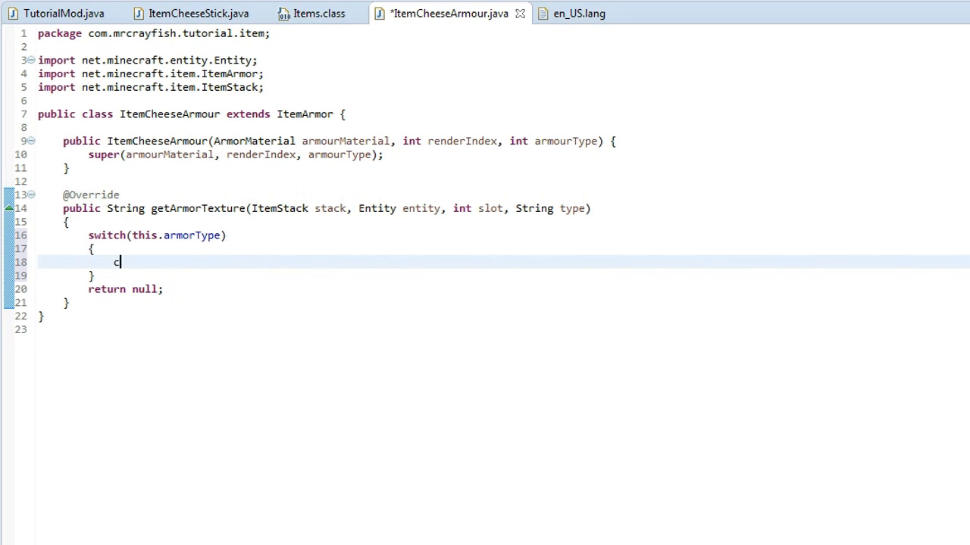
text(ase)
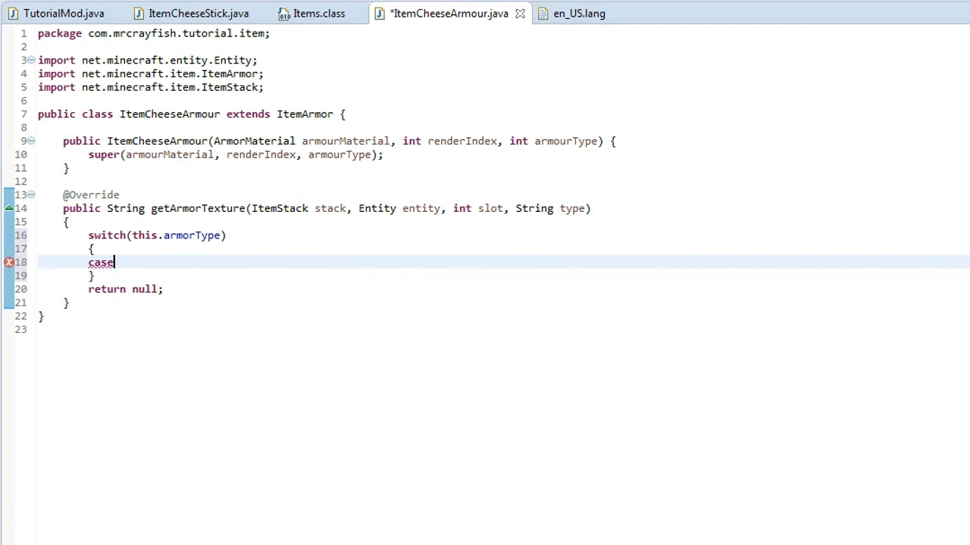
text(0)
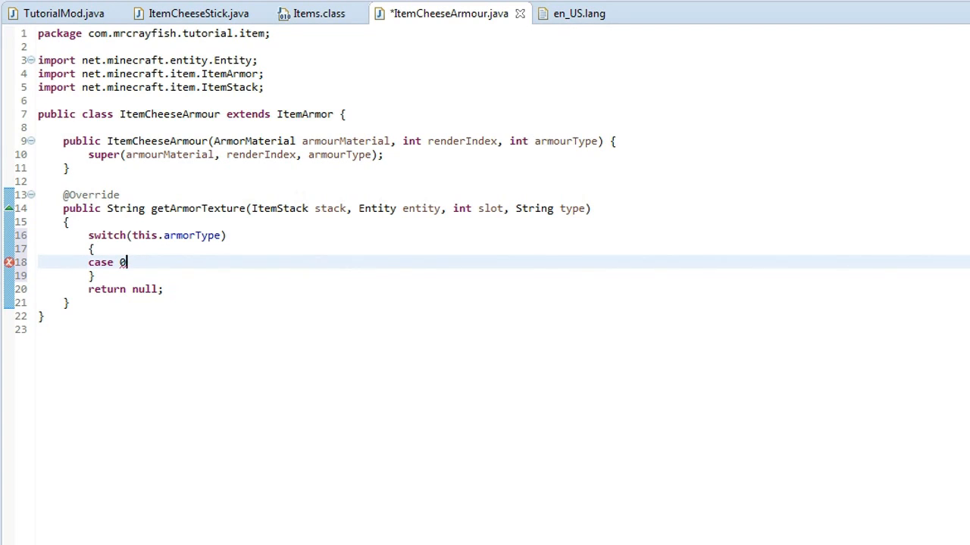
text(:)
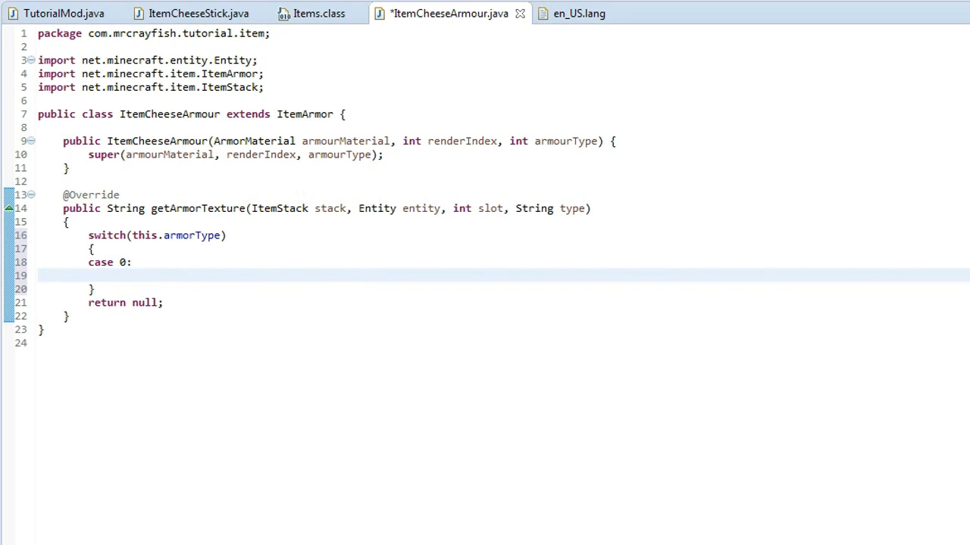
text(break;)
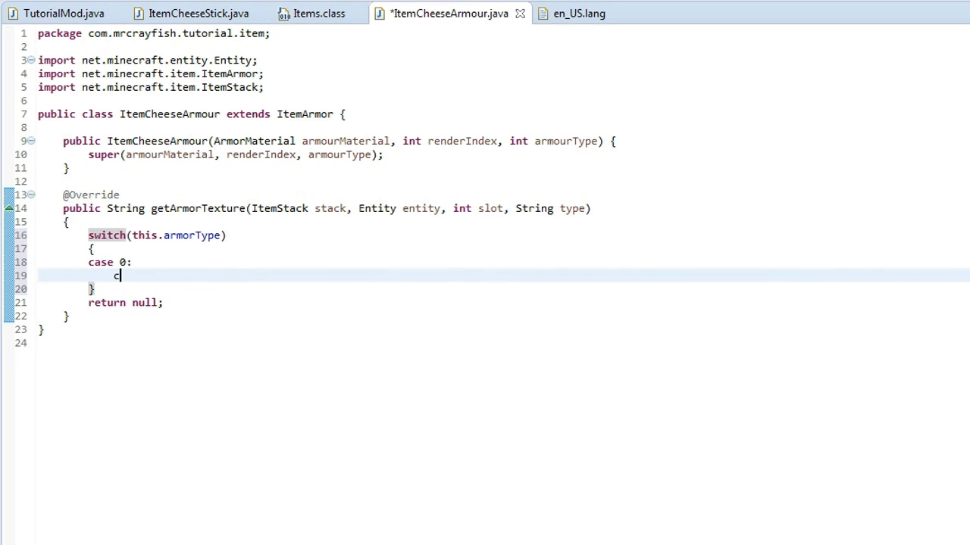
text(ase 1:)
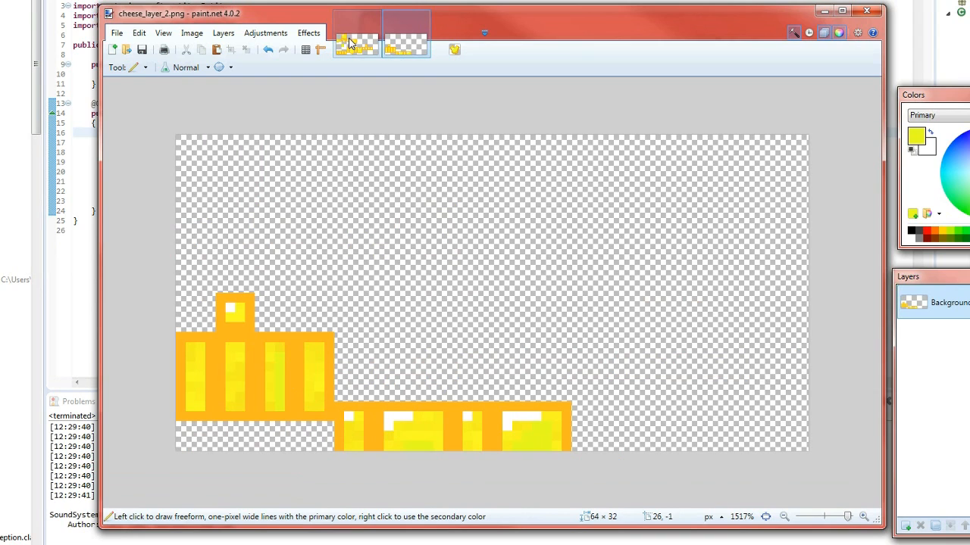
Step: Compare the cheese_layer_1 and cheese_layer_2 textures in paint.net, then return to Eclipse
click(355, 44)
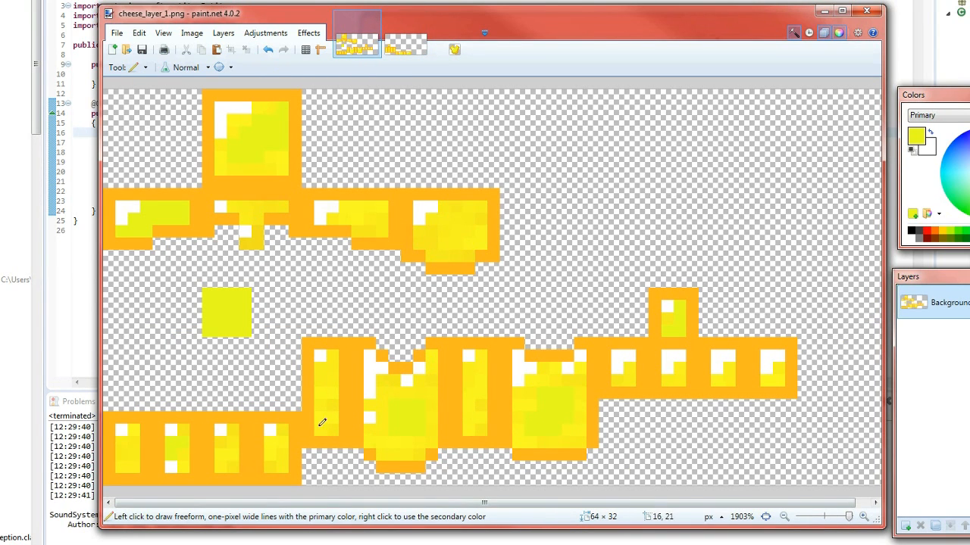
mouse_move(587, 206)
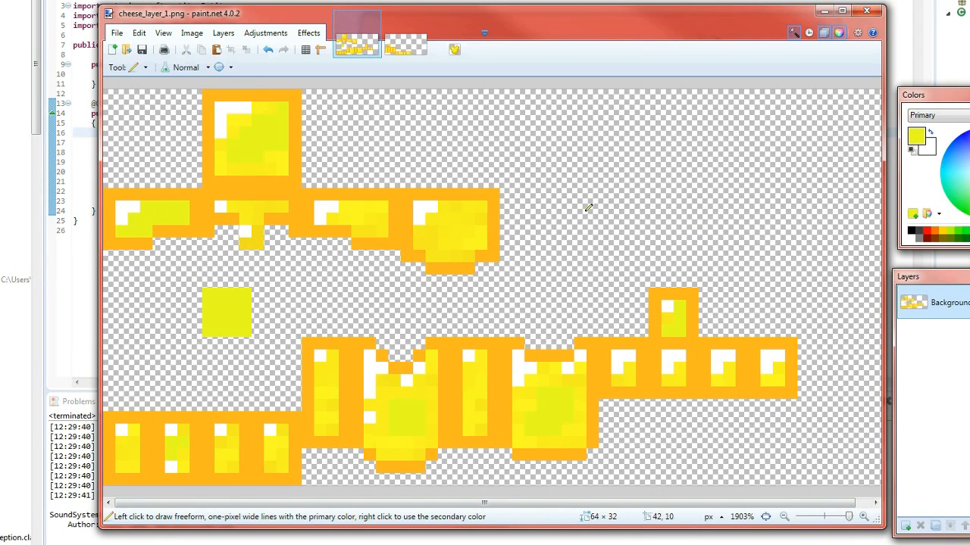
mouse_move(321, 318)
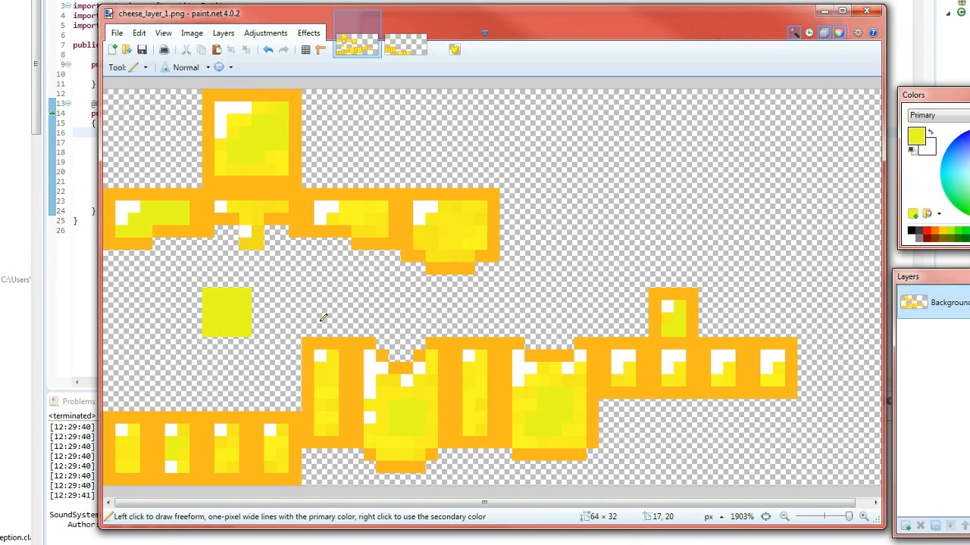
mouse_move(362, 263)
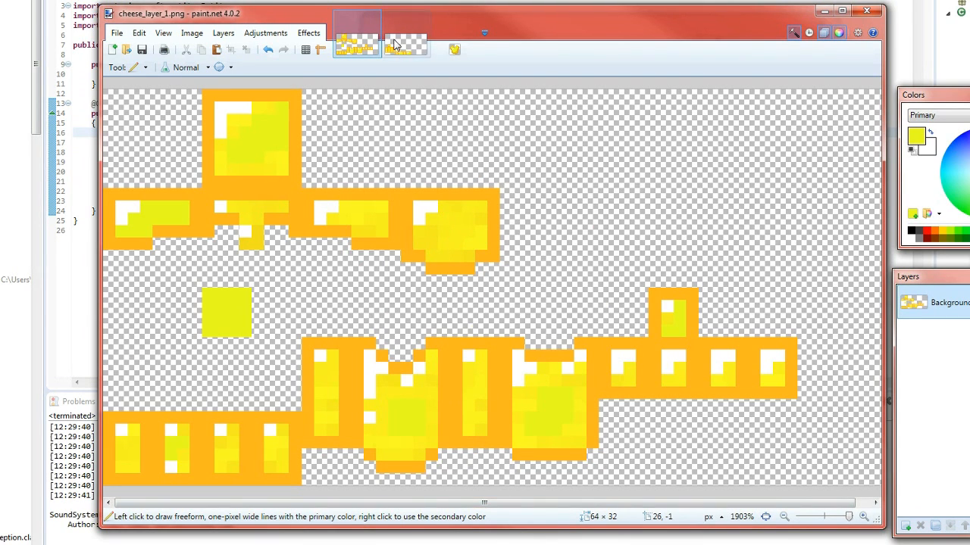
click(401, 42)
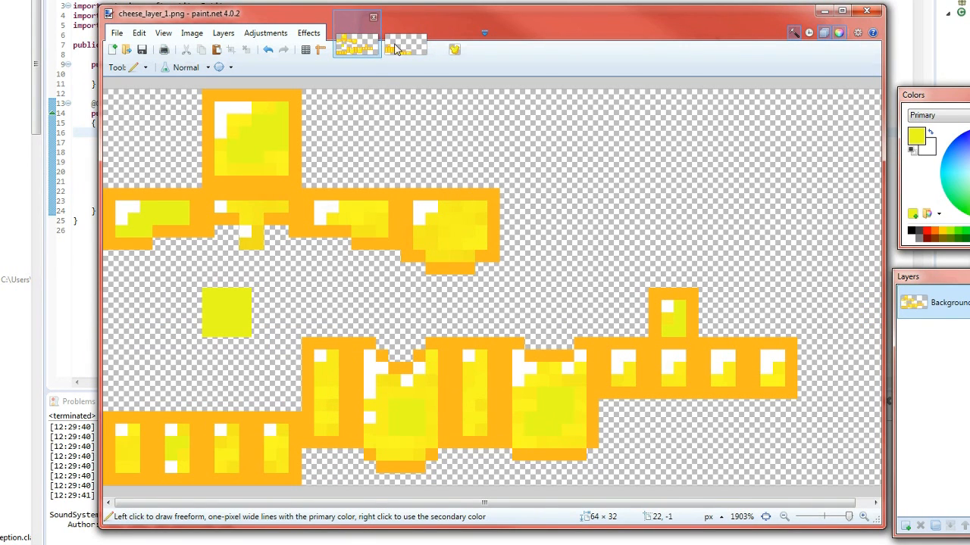
click(400, 47)
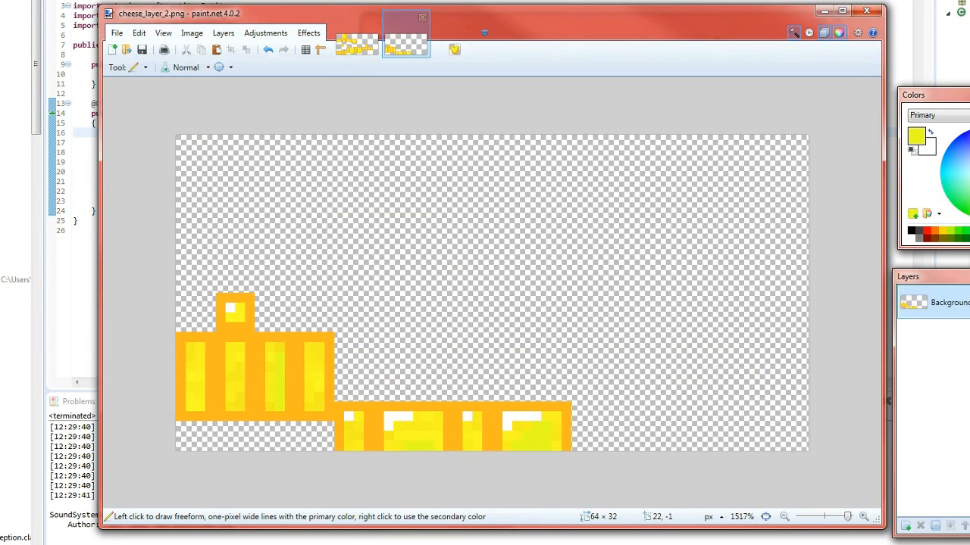
click(354, 42)
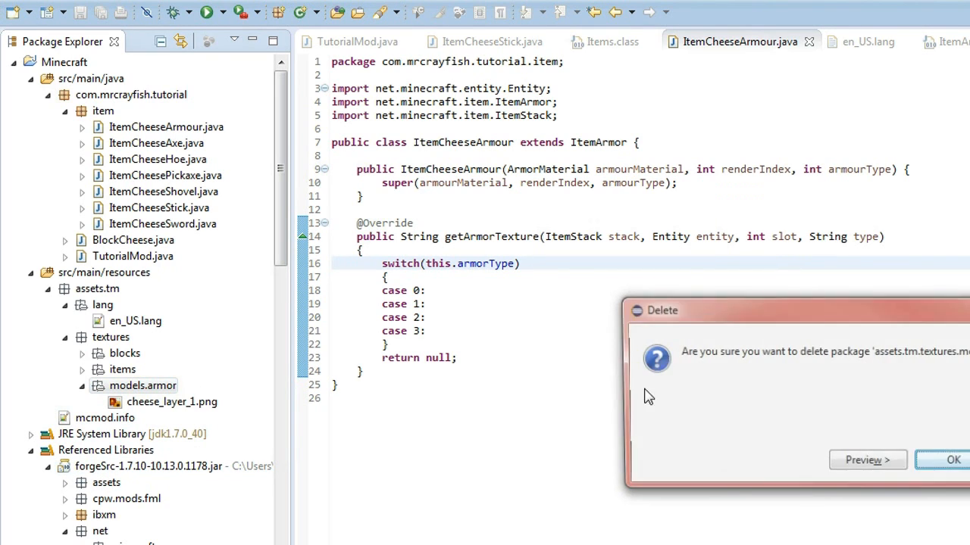
Step: Confirm deleting models.armor and refresh src/main/resources to show only blocks and items under textures
click(953, 461)
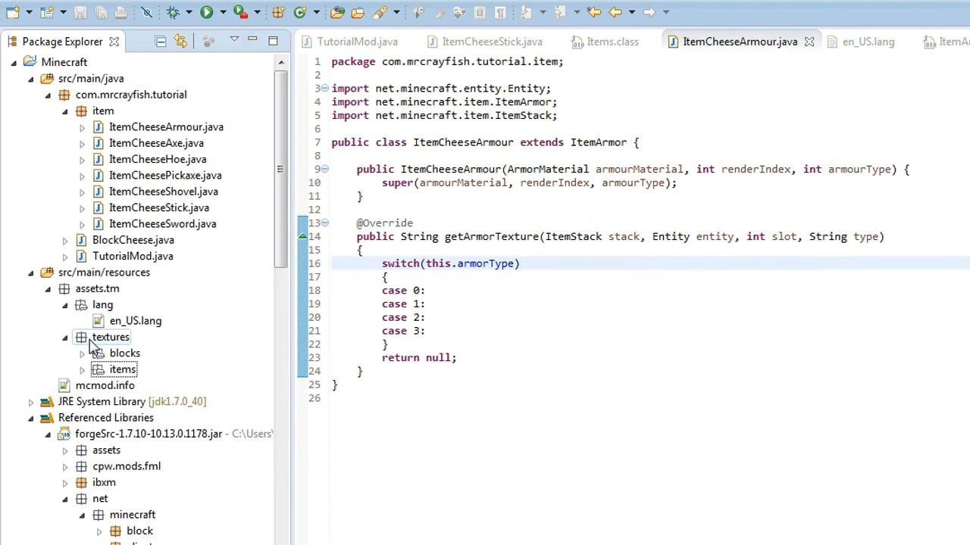
click(43, 273)
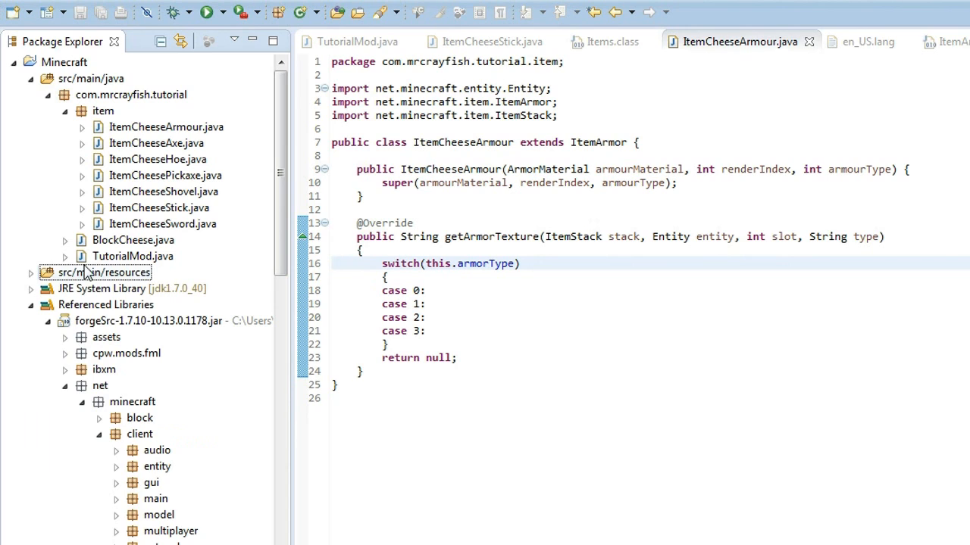
click(32, 273)
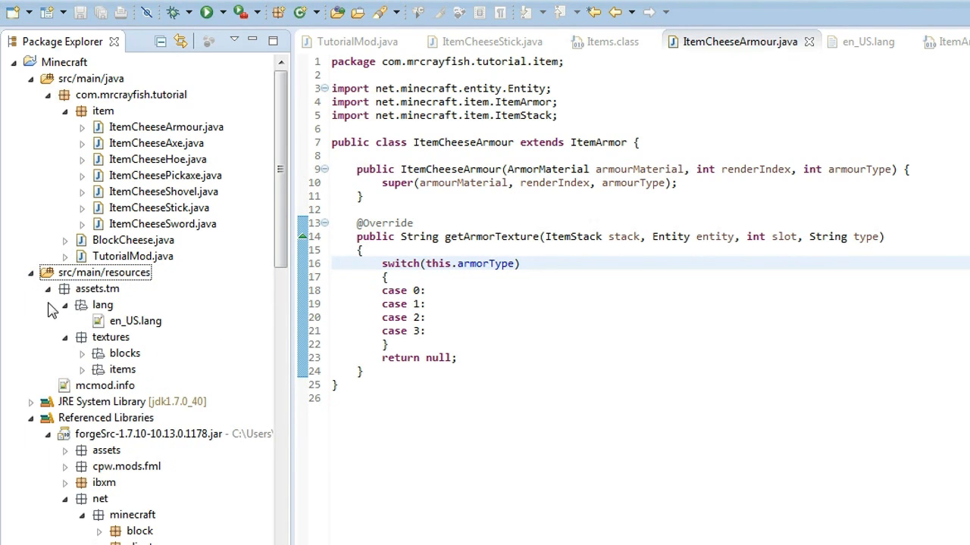
click(52, 305)
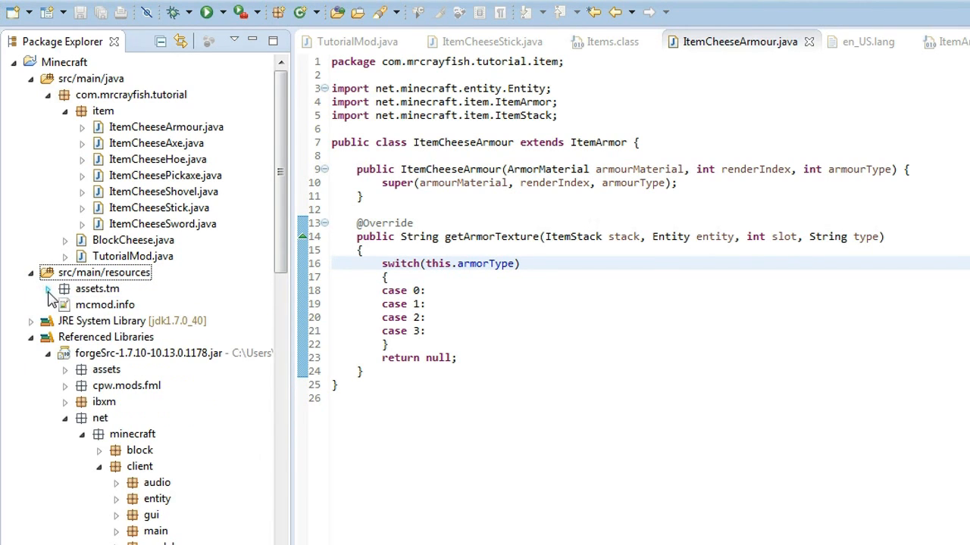
click(47, 288)
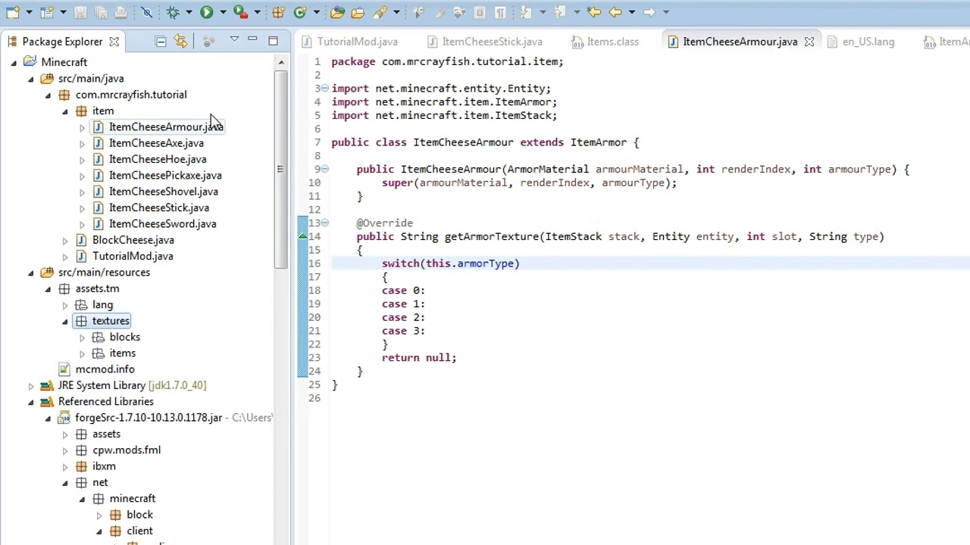
mouse_move(279, 15)
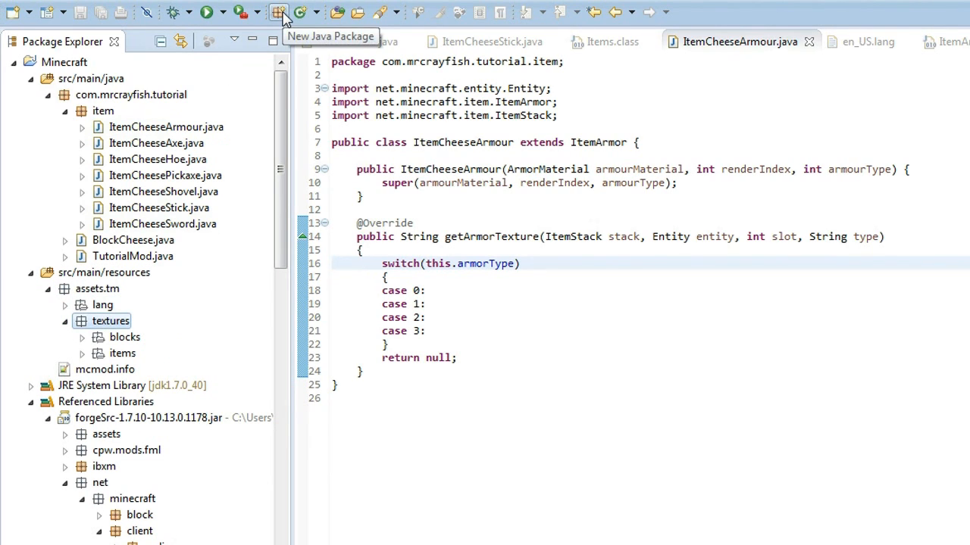
Step: Create the assets.tm.textures.models.armor package in Minecraft/src/main/resources
click(279, 14)
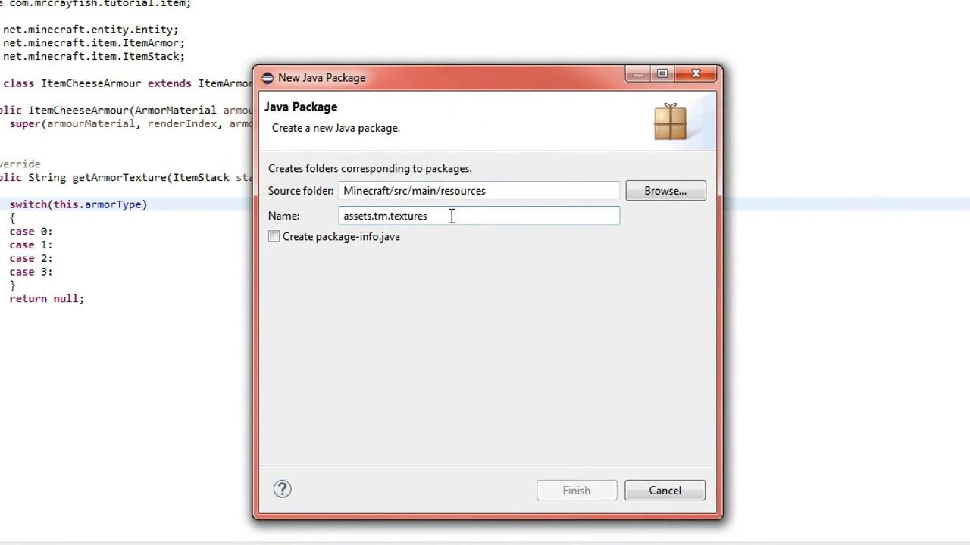
text(.model)
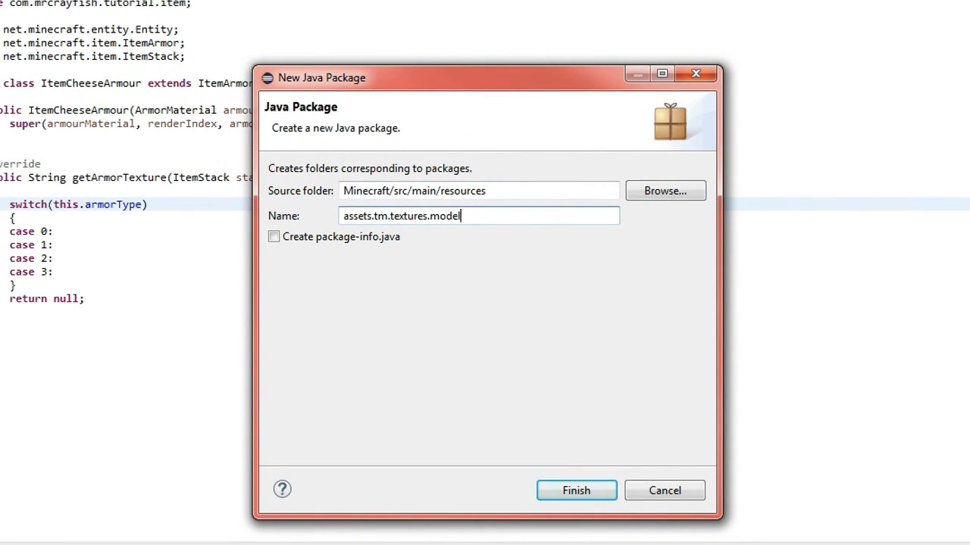
text(s.ar)
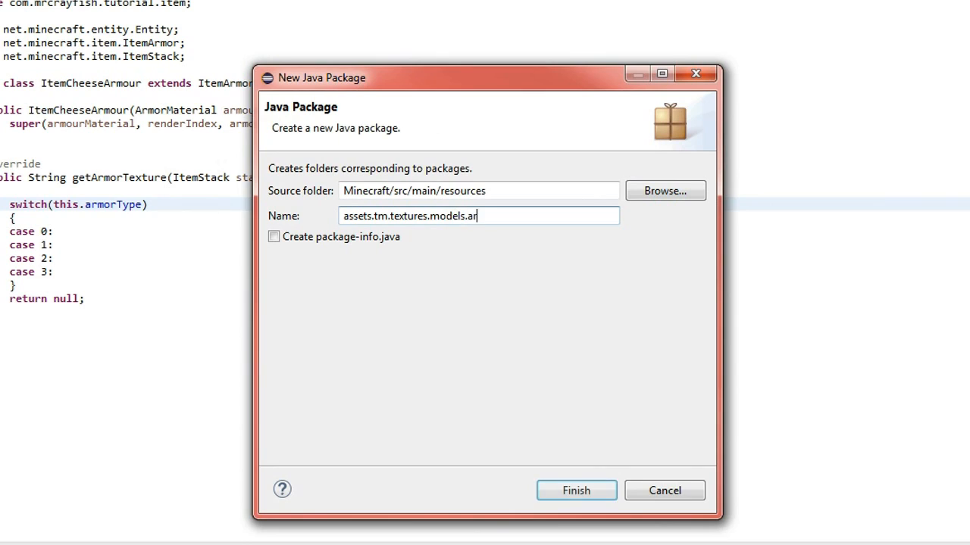
text(mor)
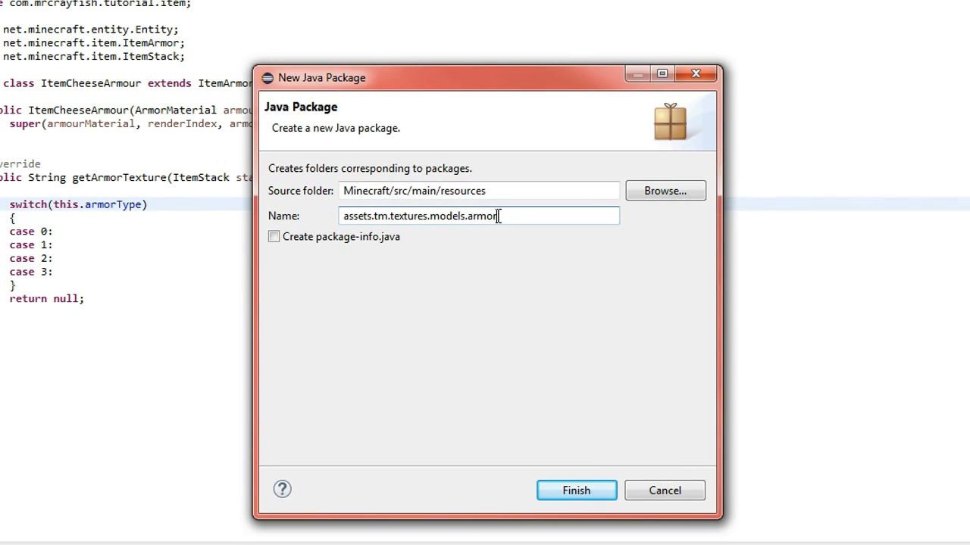
key(Backspace)
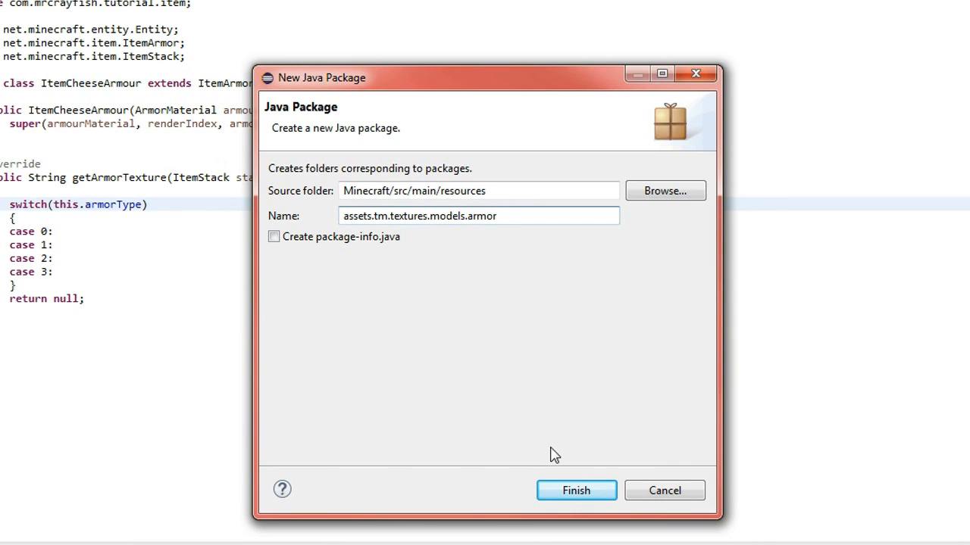
click(576, 491)
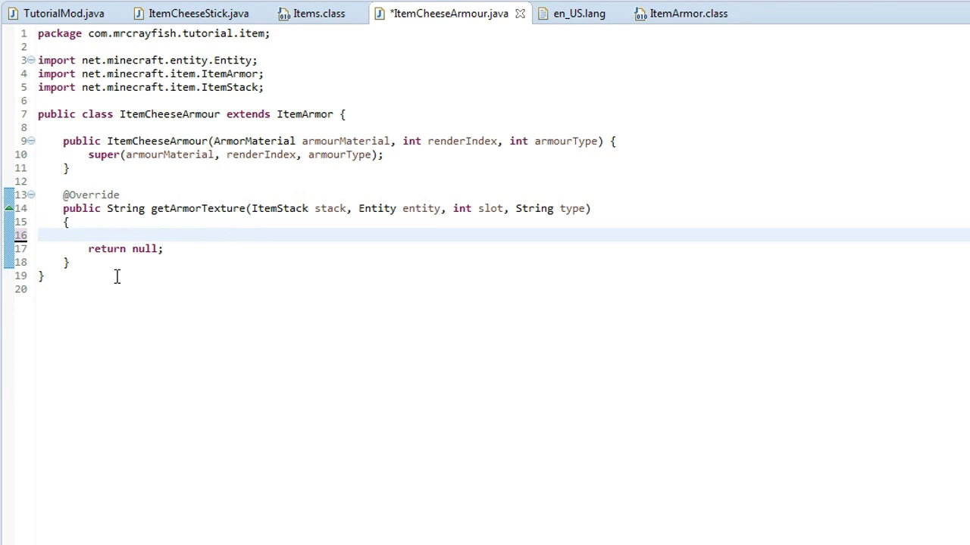
Step: Replace null with a string starting "tm:" after checking the mod id in TutorialMod.java
double_click(144, 248)
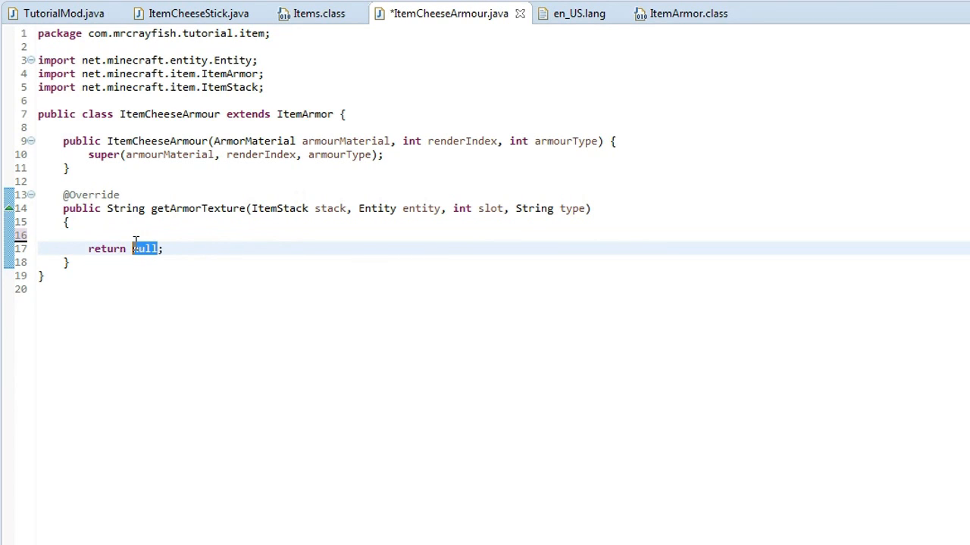
text("")
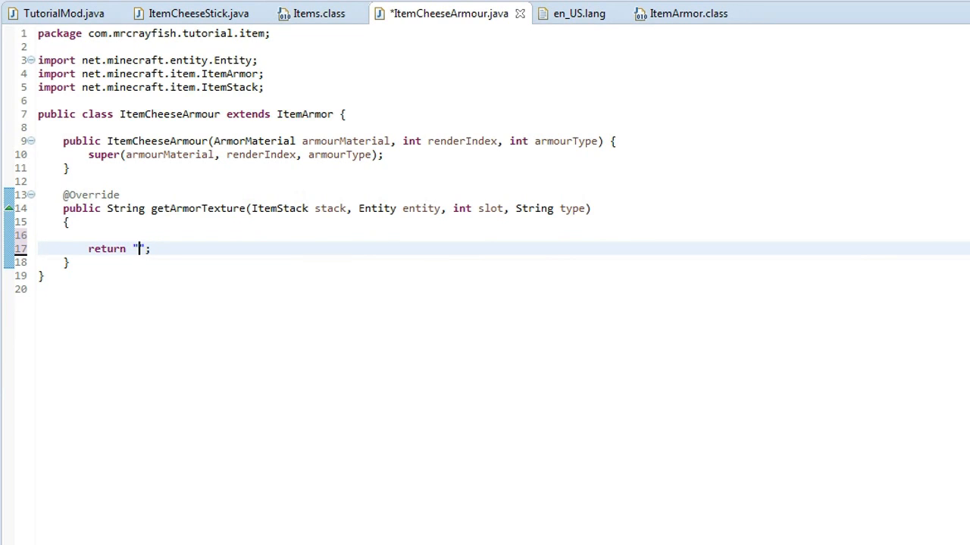
click(55, 9)
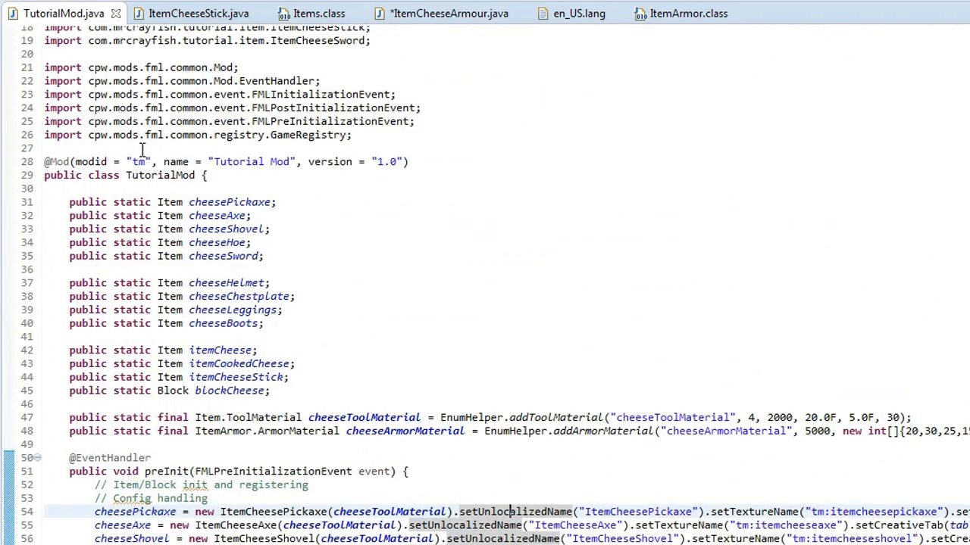
click(441, 13)
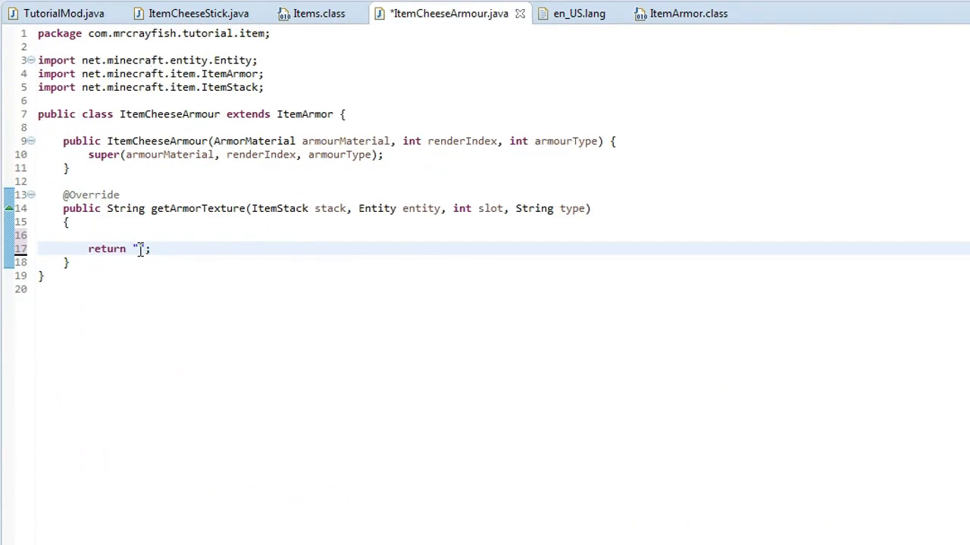
text(tm)
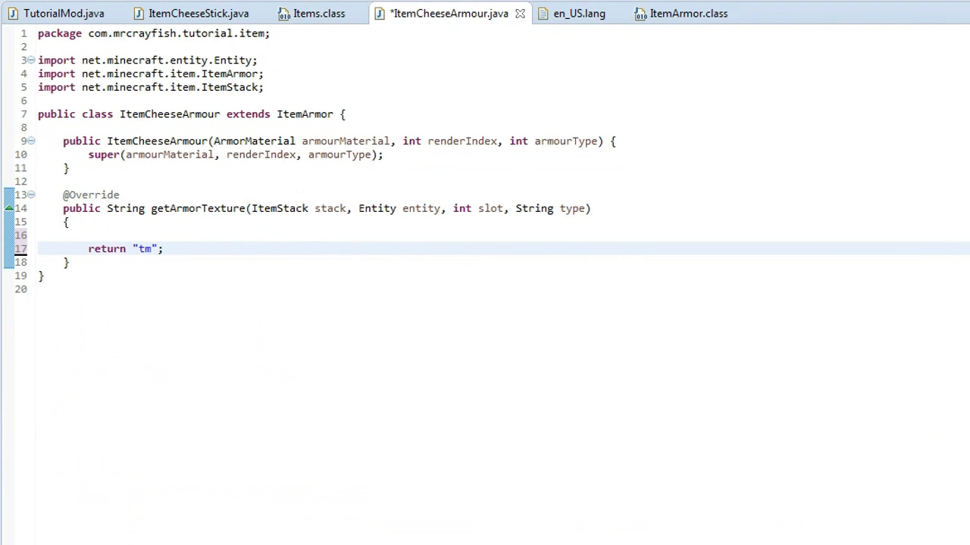
text(:)
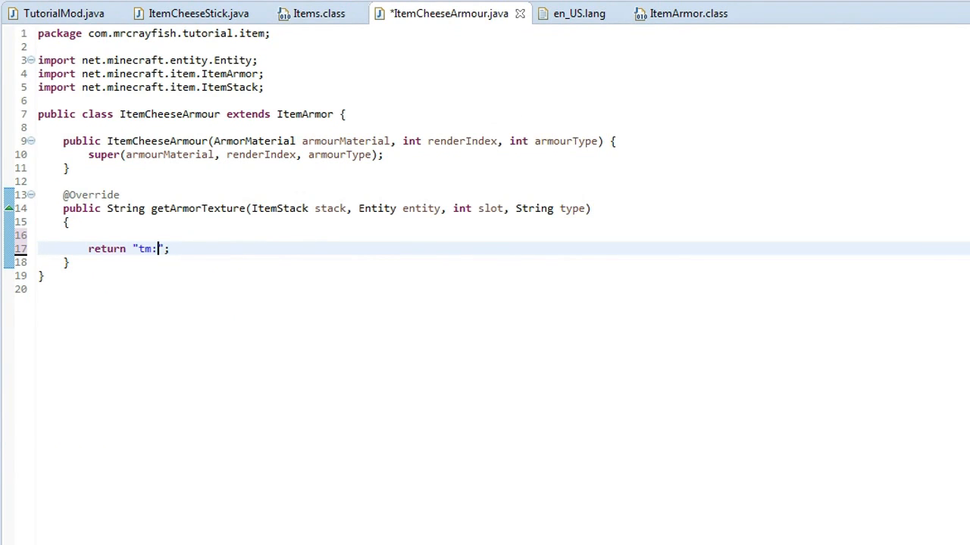
Step: Complete the return path as "tm:textures/models/armor/cheese_layer_1.png"
text(textures)
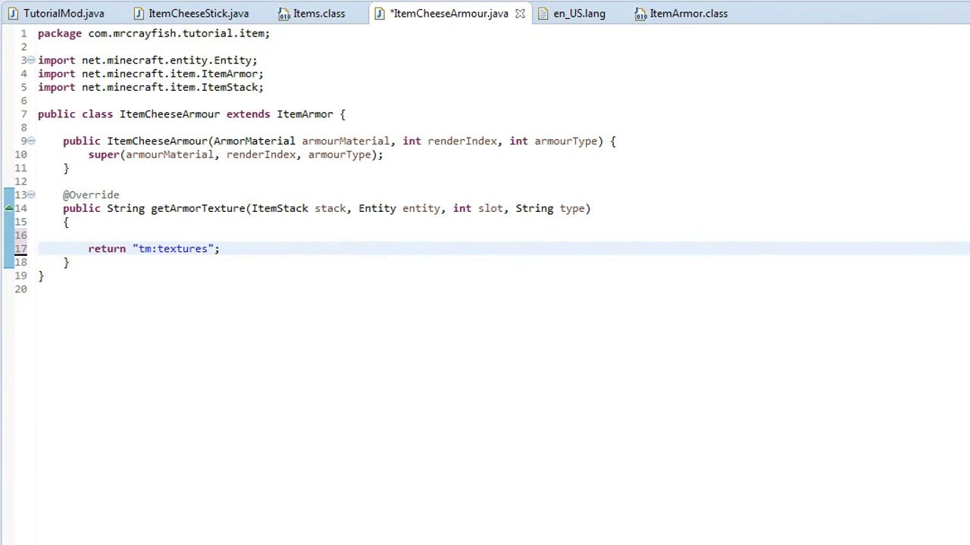
text(/)
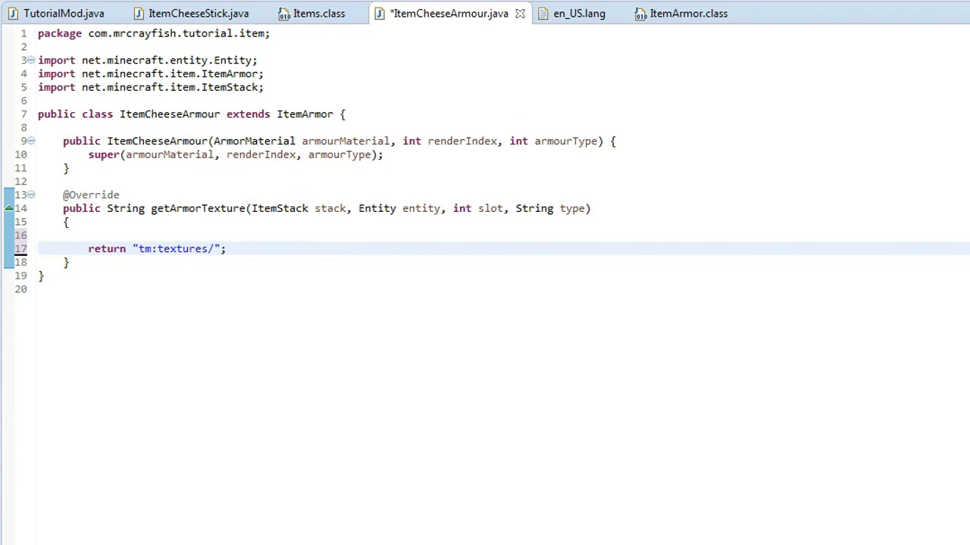
text(models)
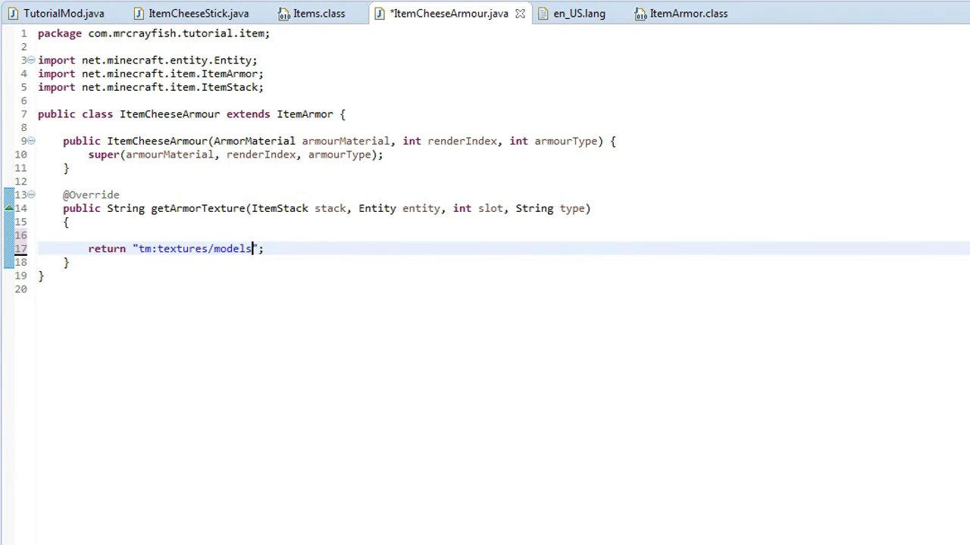
text(/armor)
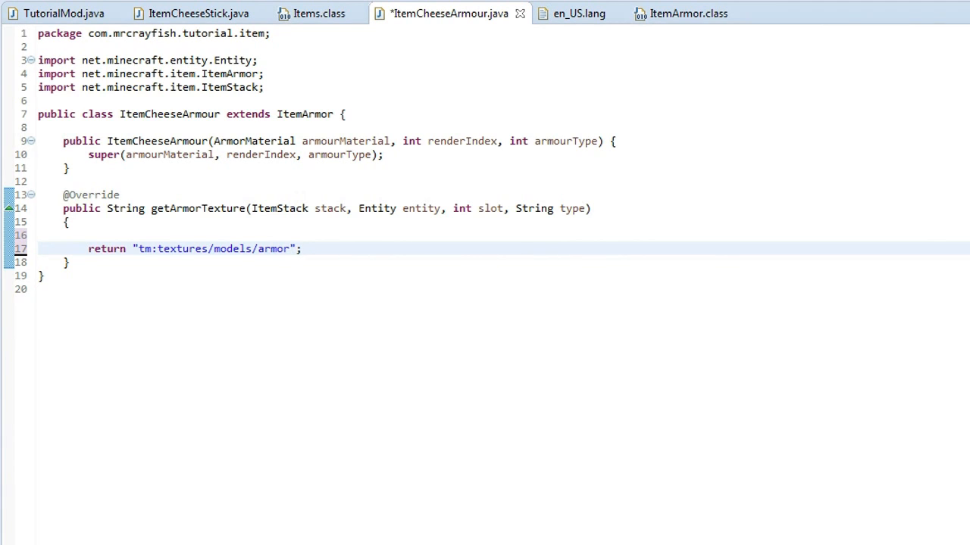
text(/)
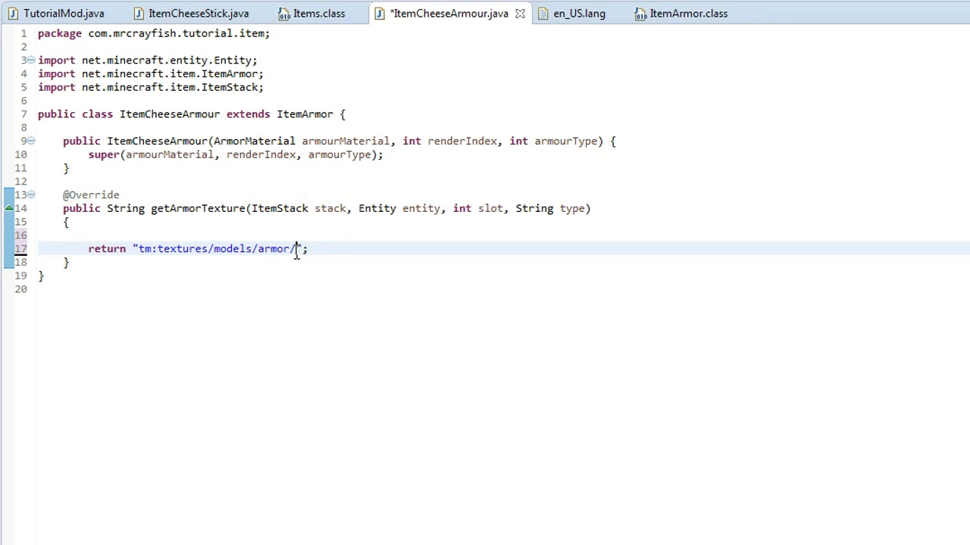
text(cheese_)
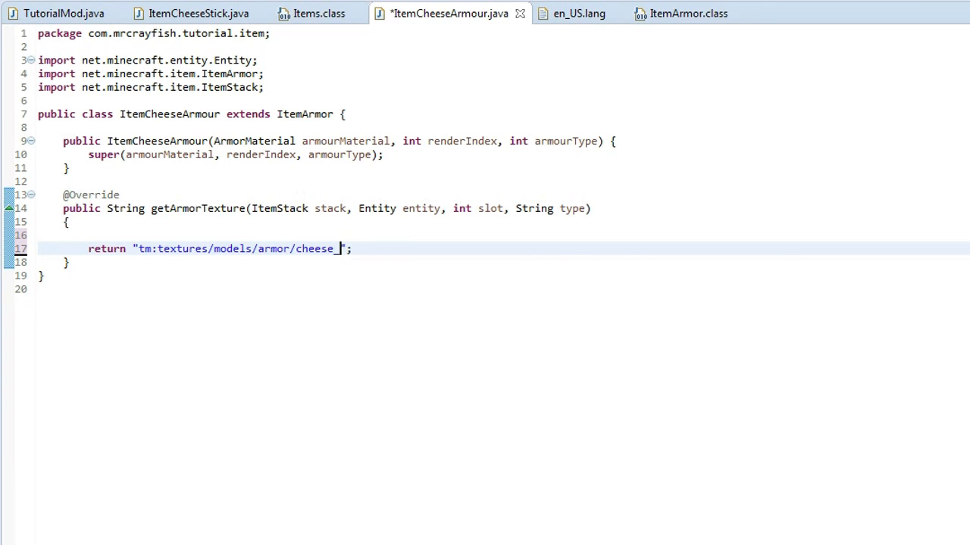
text(layer_1)
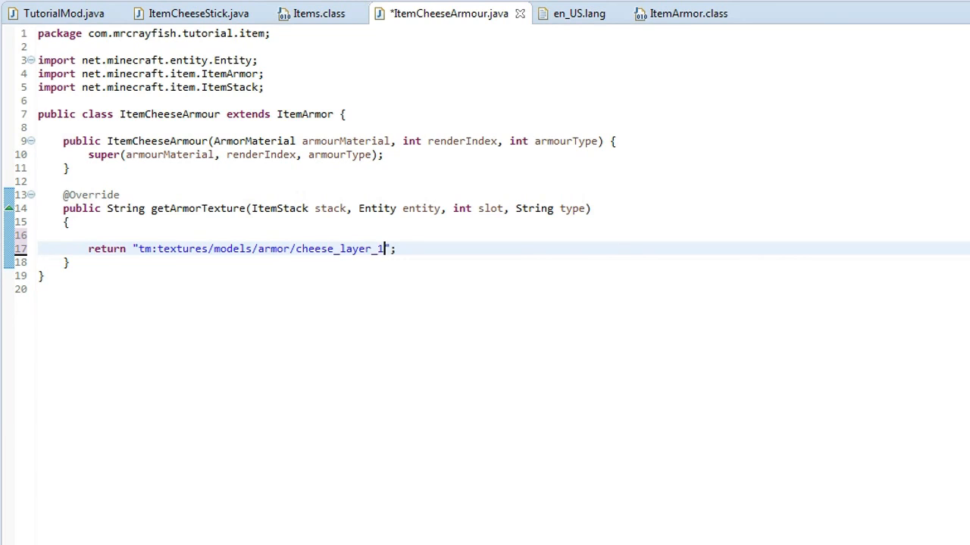
text(.png)
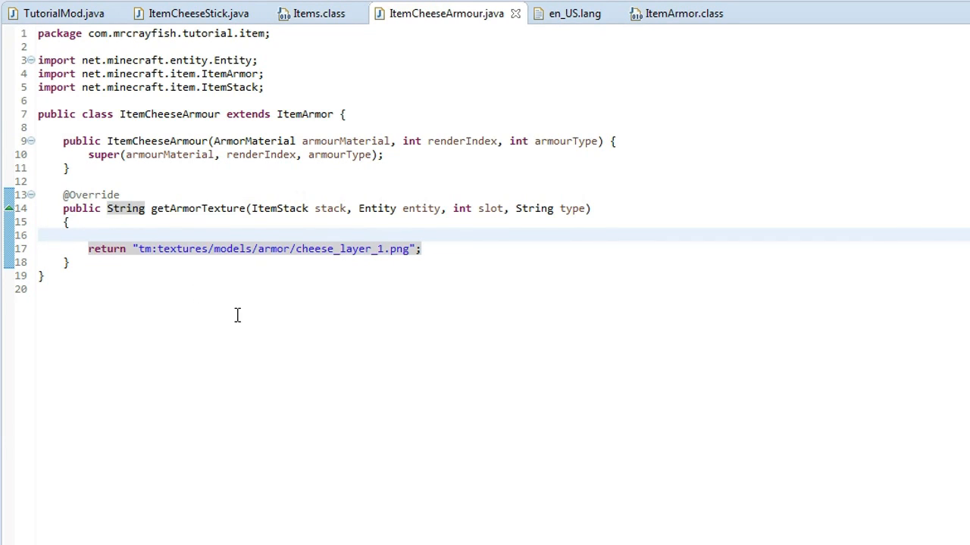
click(418, 249)
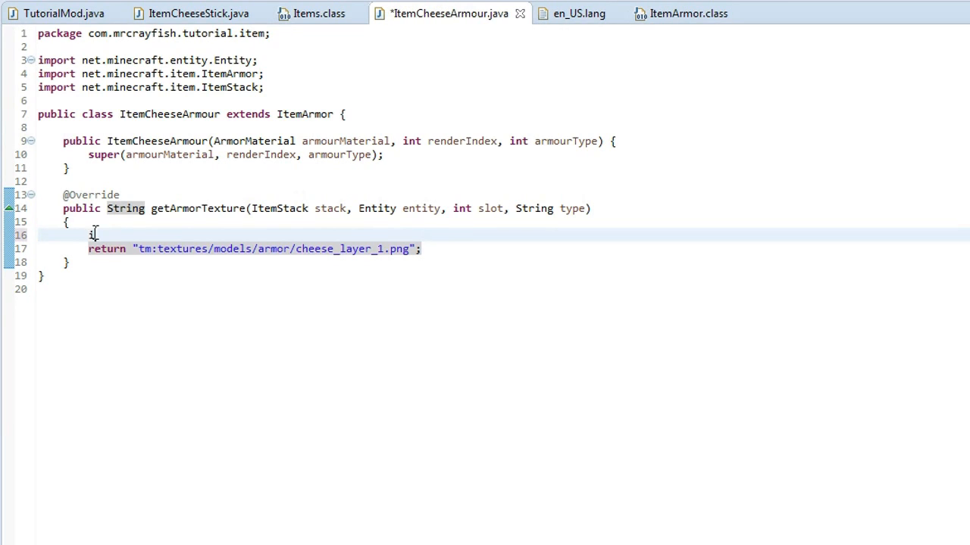
Step: Add an if block for armour type 2 above the existing return
text(if(type))
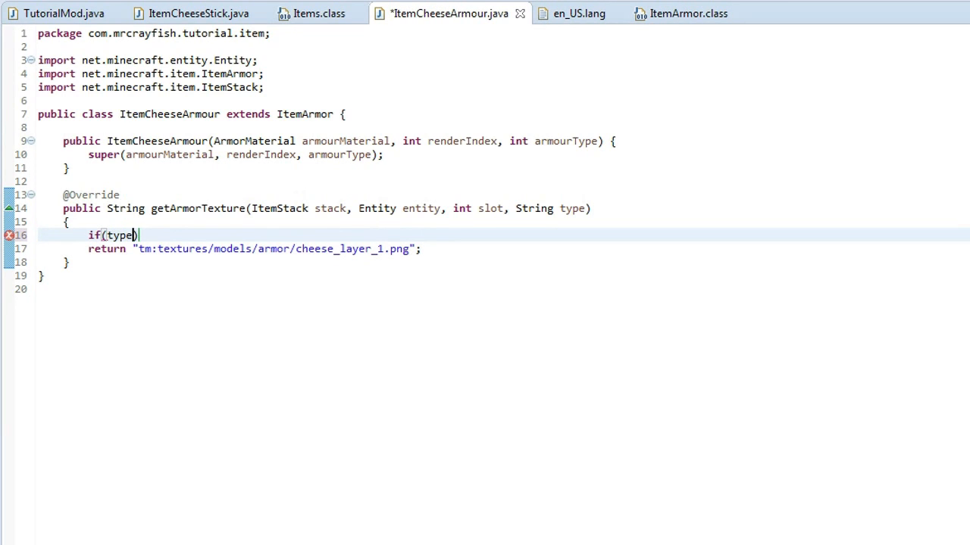
text(==)
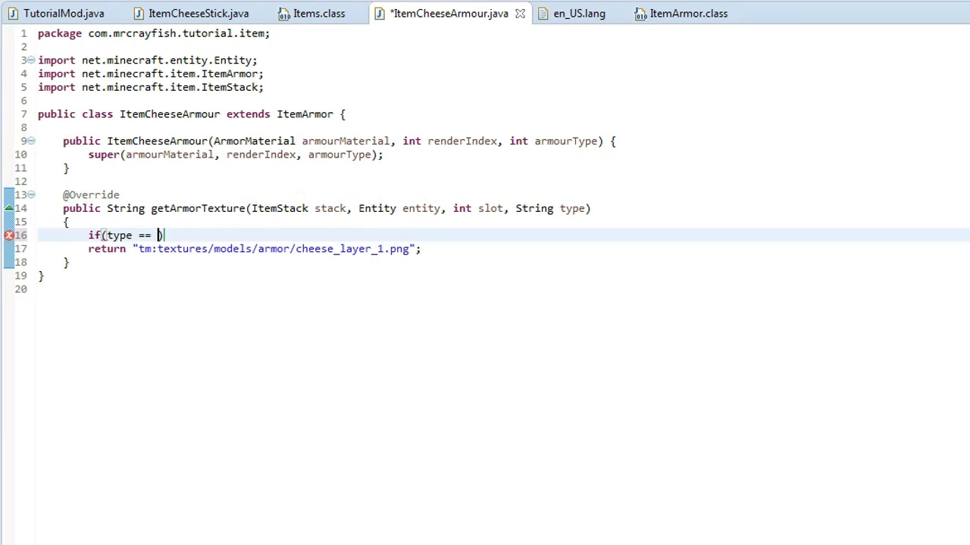
text(2))
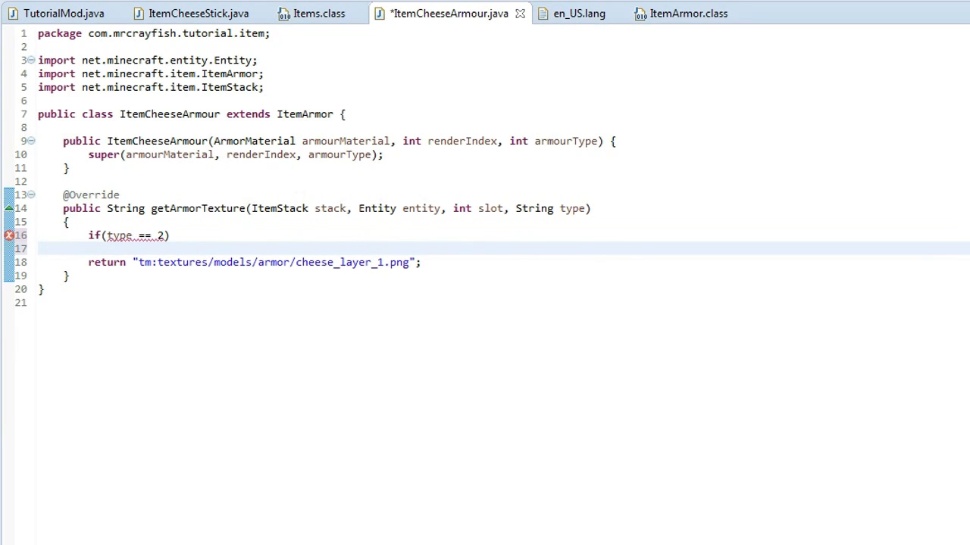
text({)
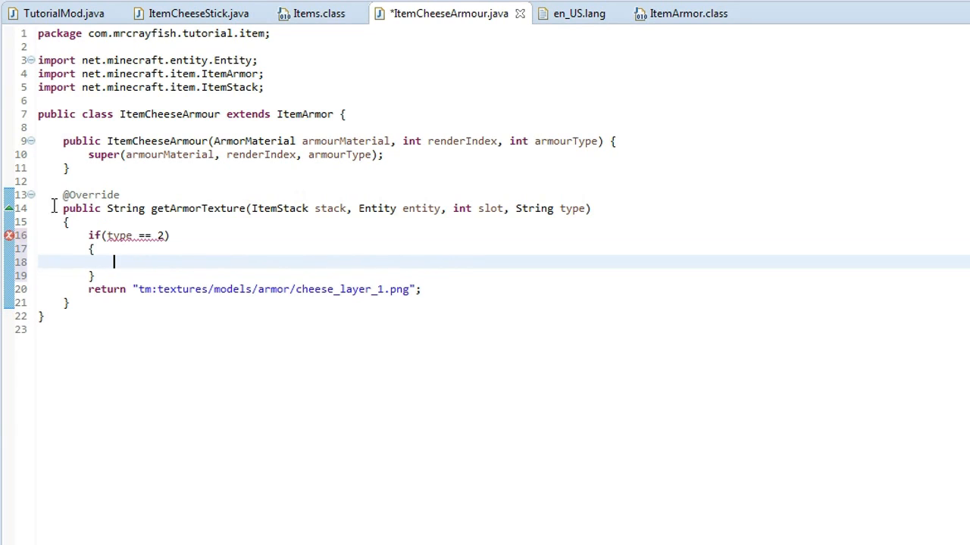
mouse_move(591, 241)
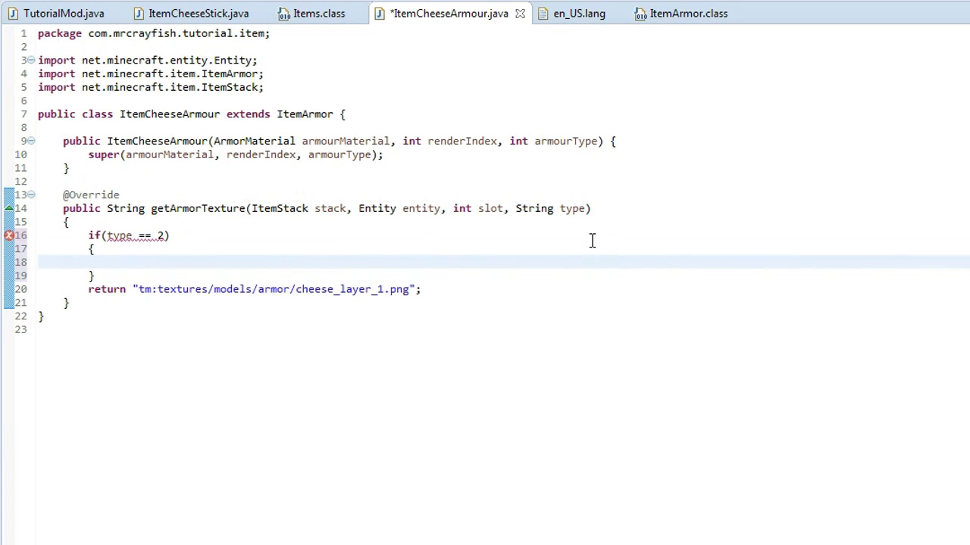
Step: Make the condition this.armorType == 2 and its return path cheese_layer_2.png
double_click(124, 237)
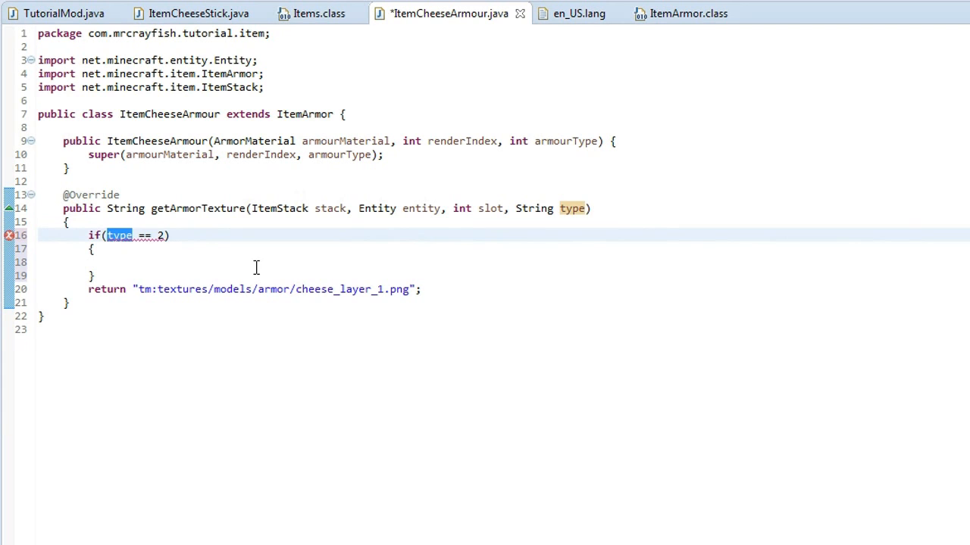
text(this.r)
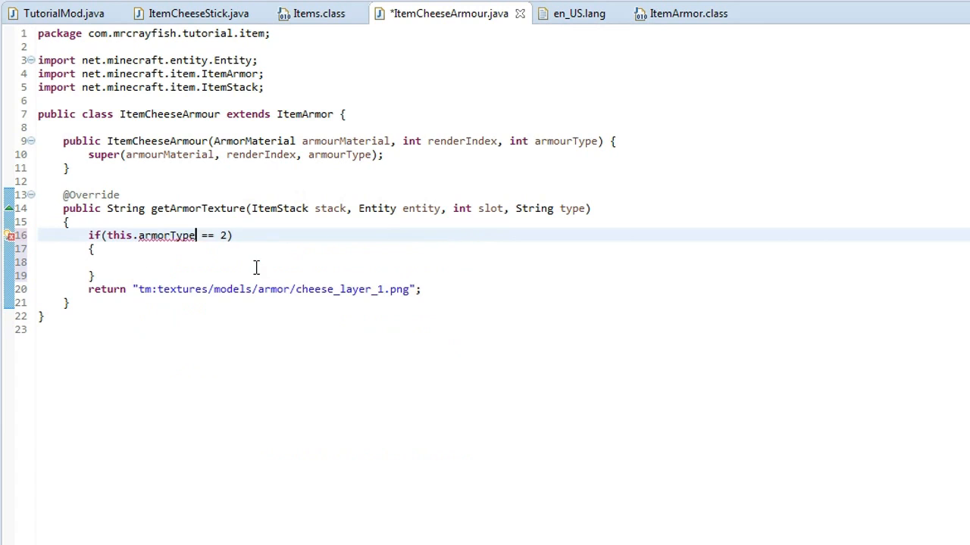
double_click(165, 237)
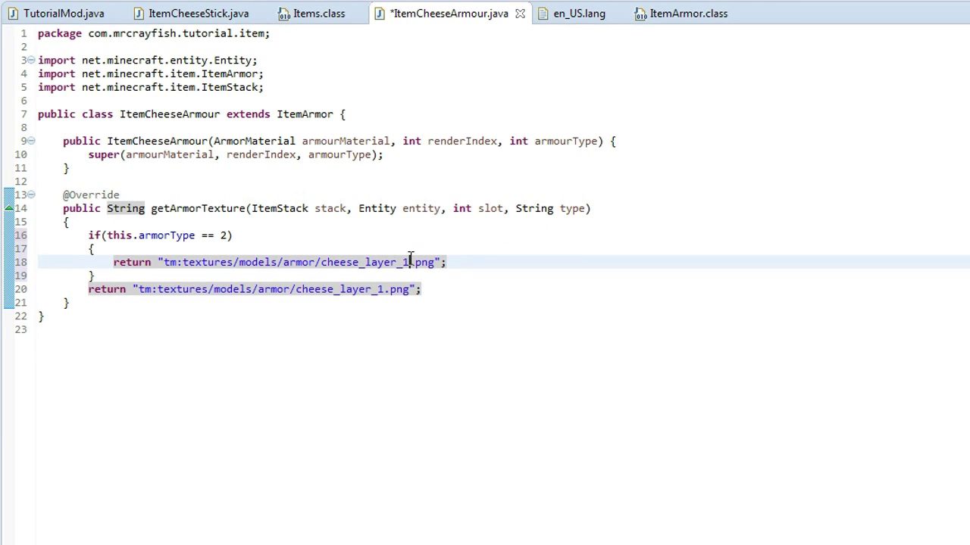
text(2)
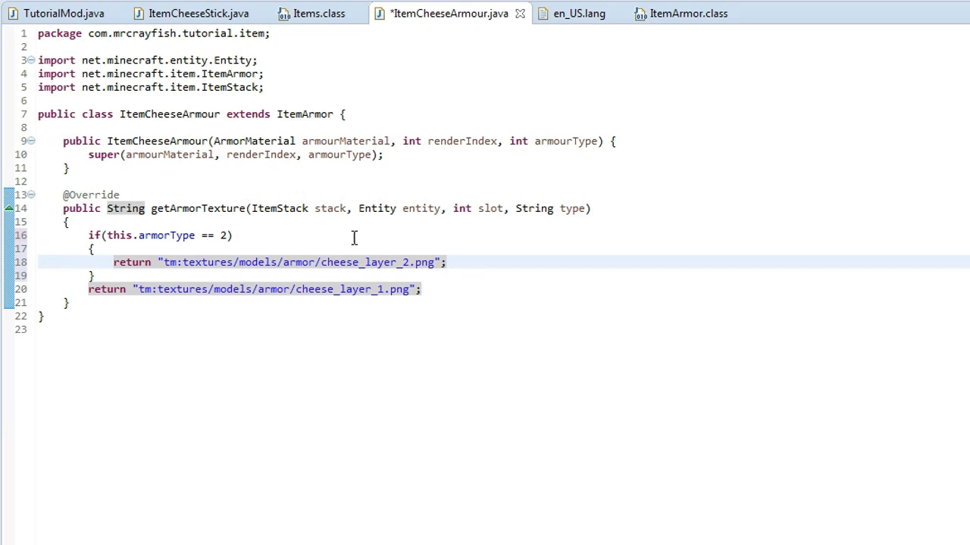